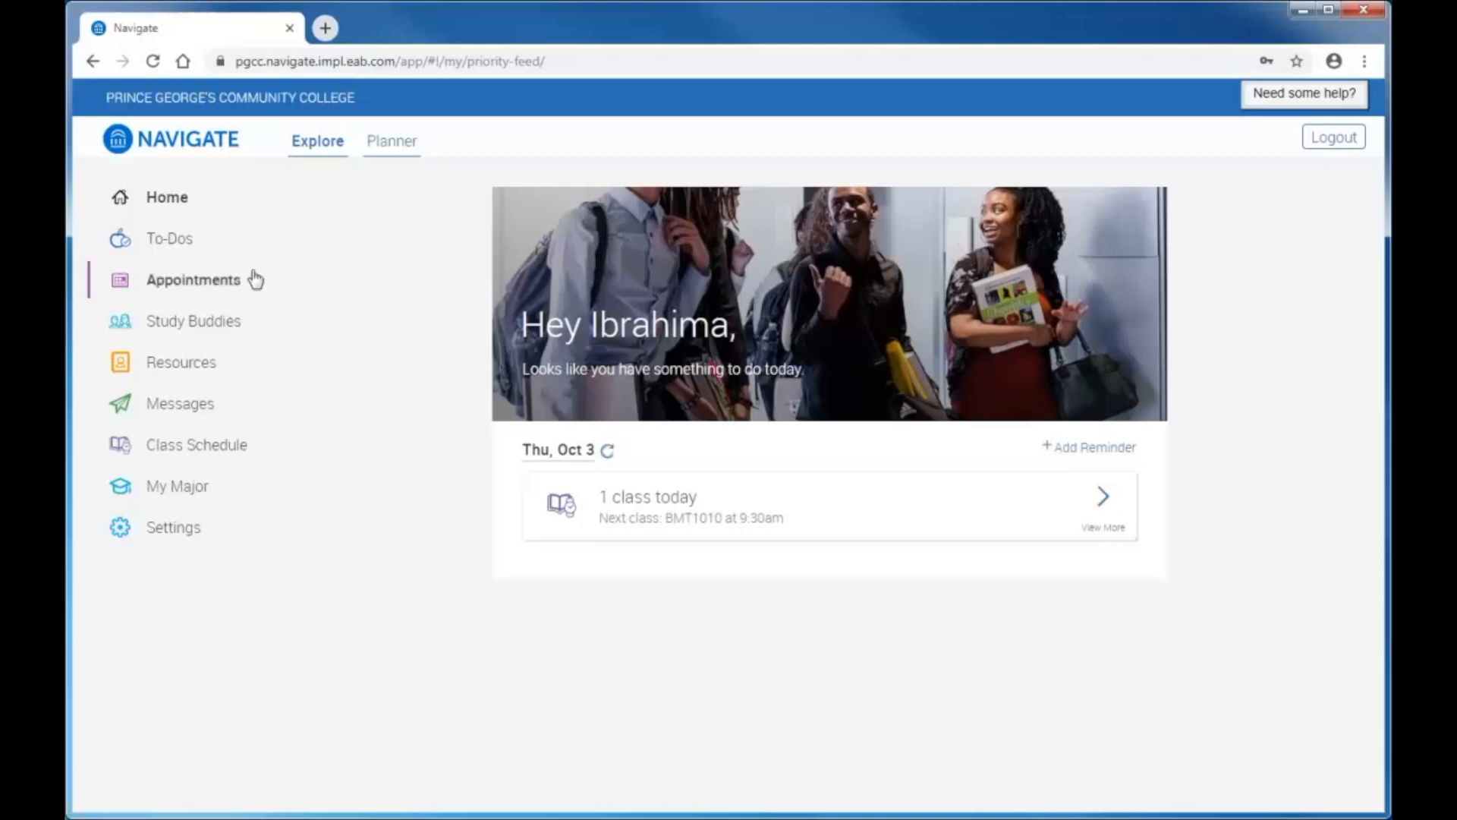
{"action": "mouse_move", "coordinate": [181, 361]}
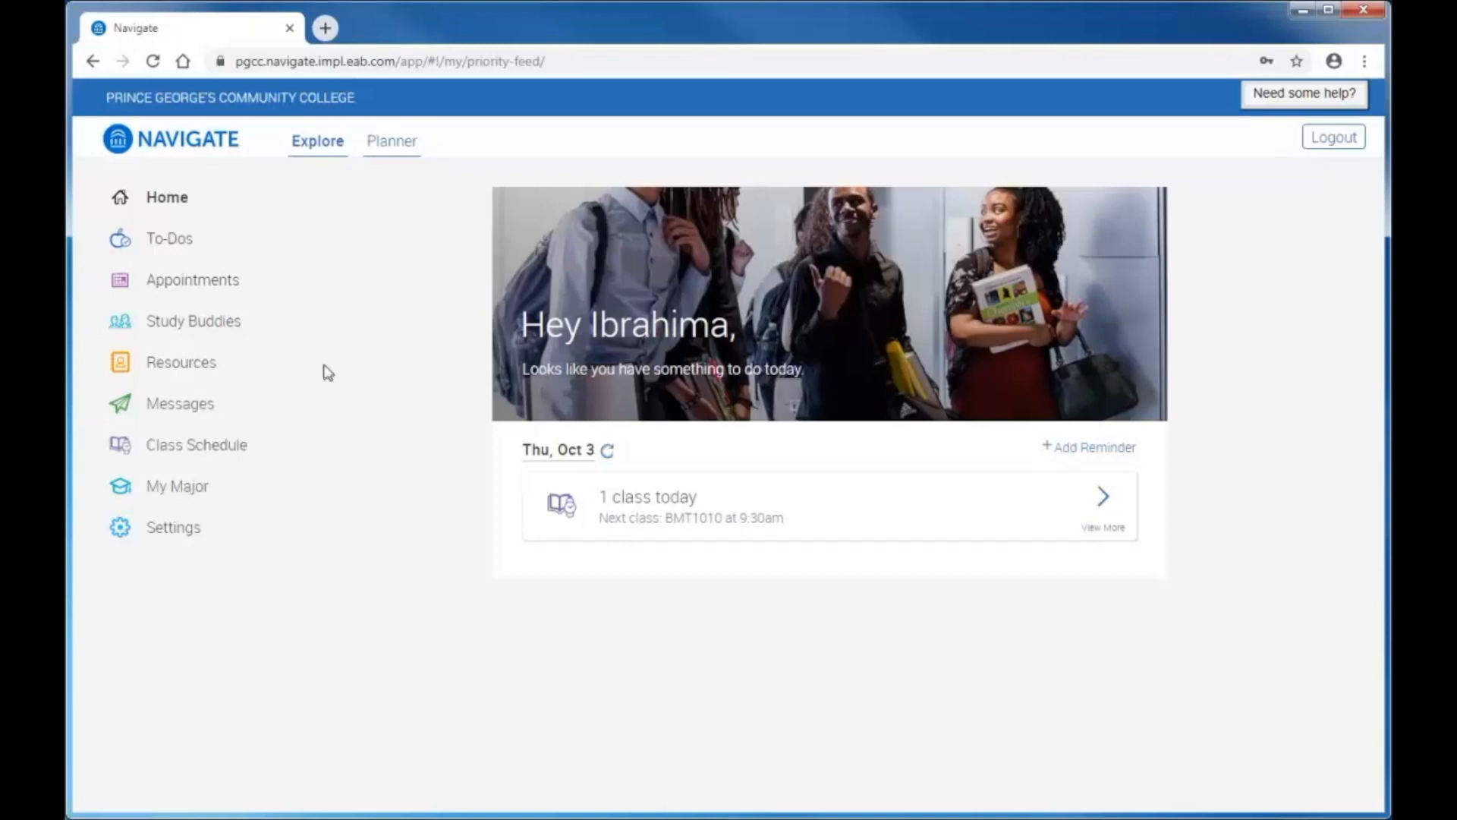
{"action": "mouse_move", "coordinate": [391, 140]}
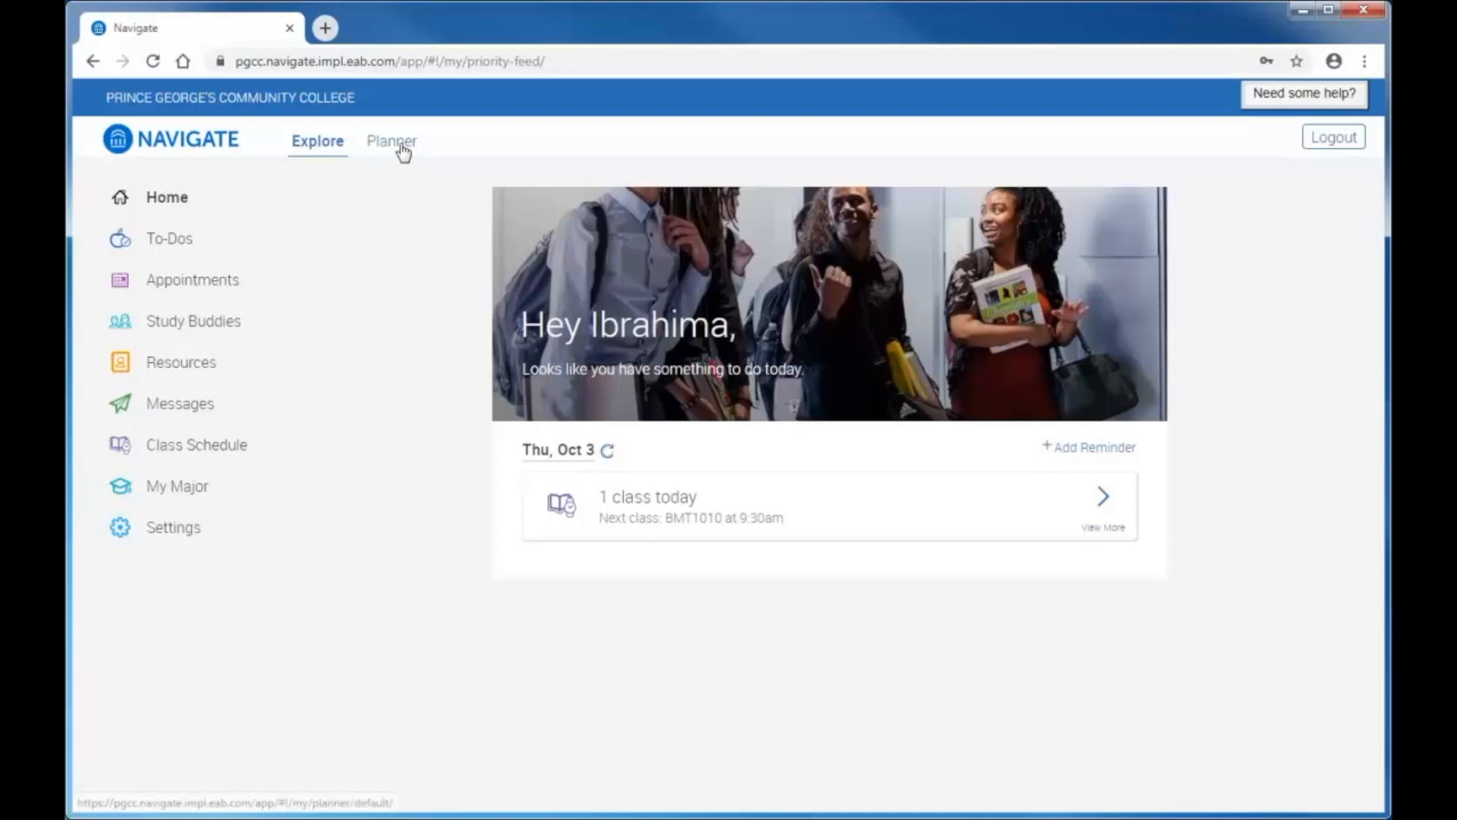
- Bring up the Planner for the Business Management AAS degree with required courses and Fall 2019
{"action": "left_click", "coordinate": [390, 139]}
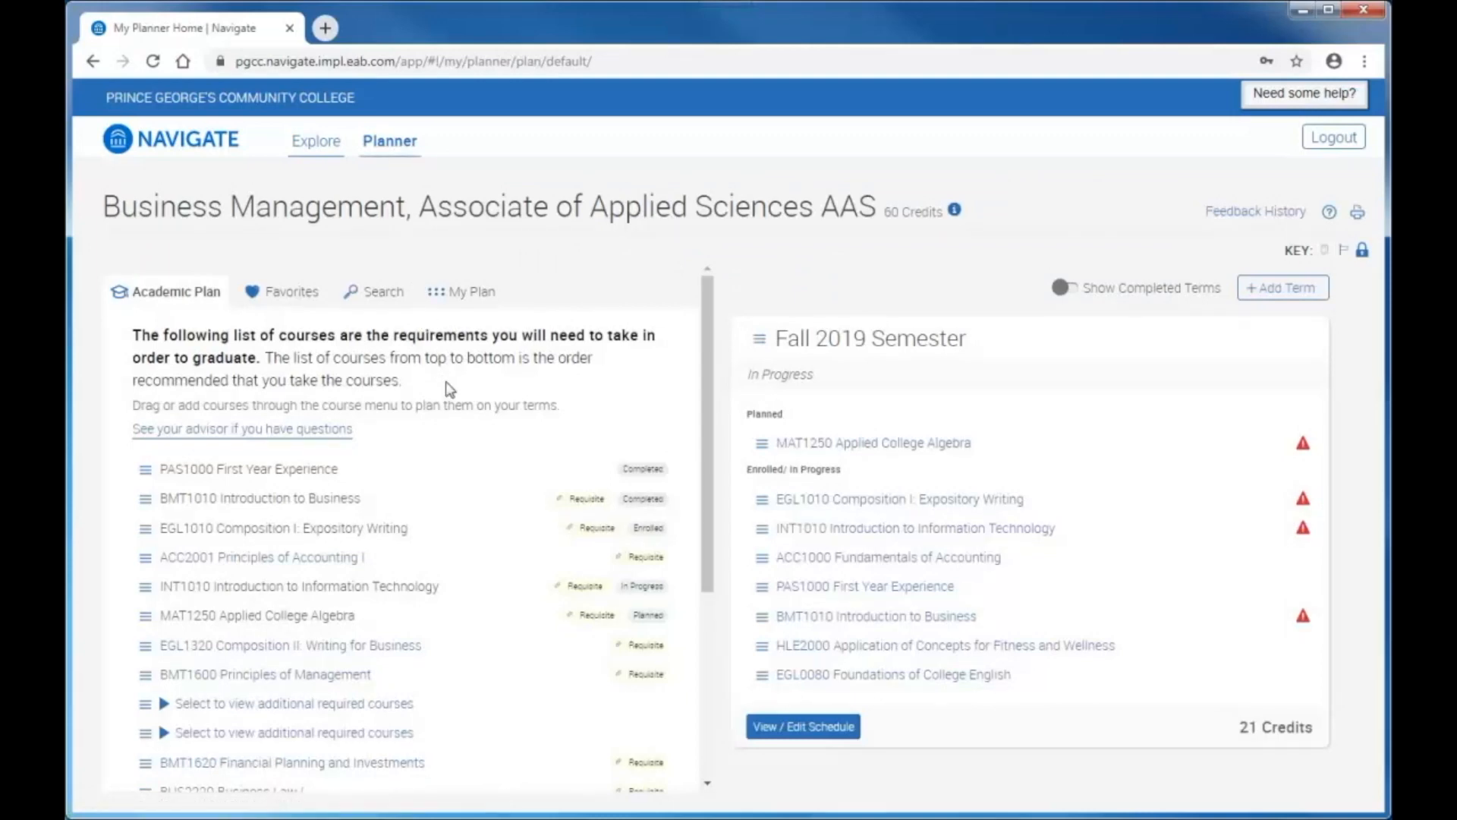
{"action": "mouse_move", "coordinate": [423, 380]}
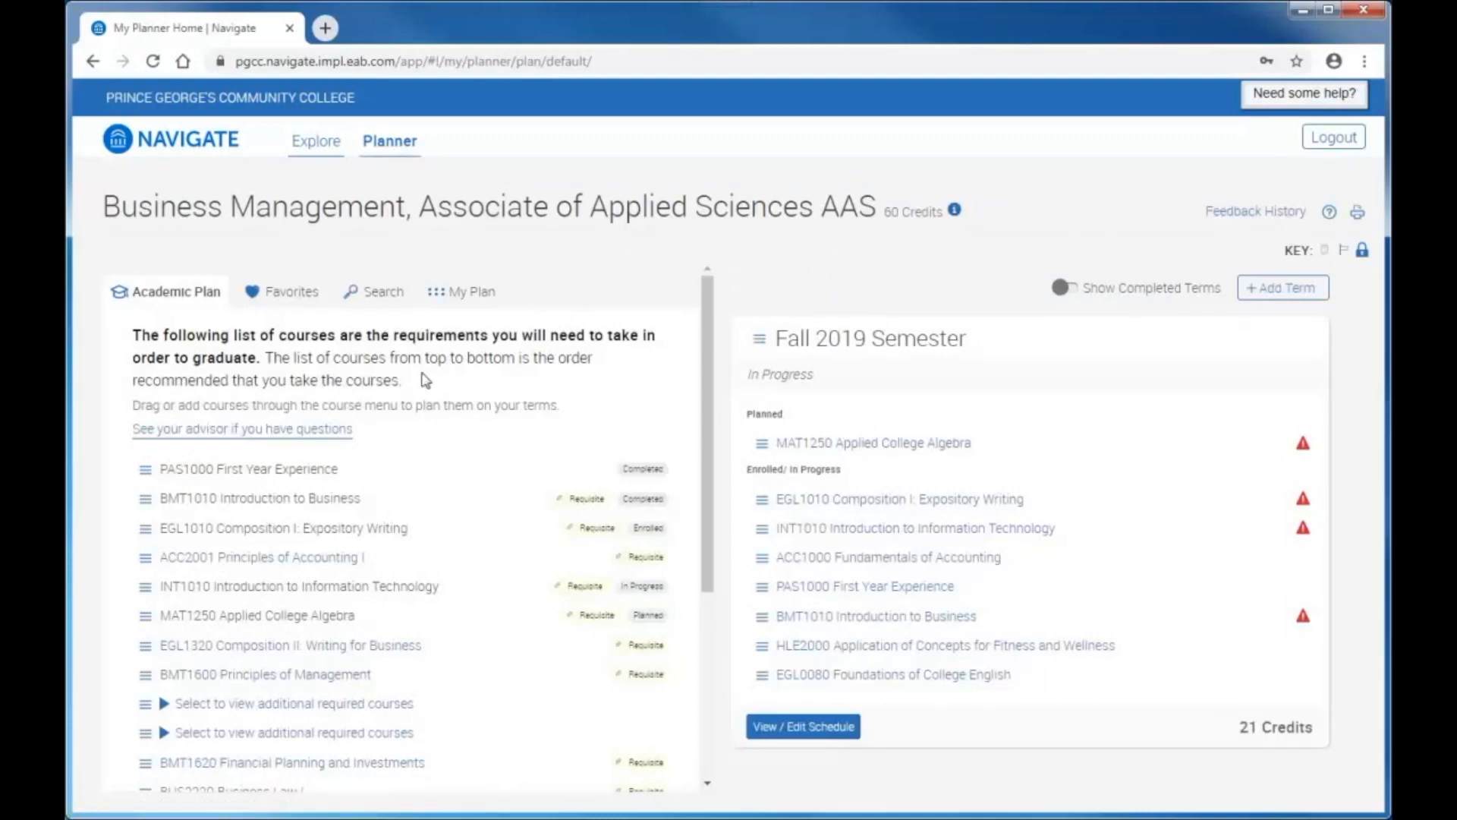
{"action": "mouse_move", "coordinate": [185, 307]}
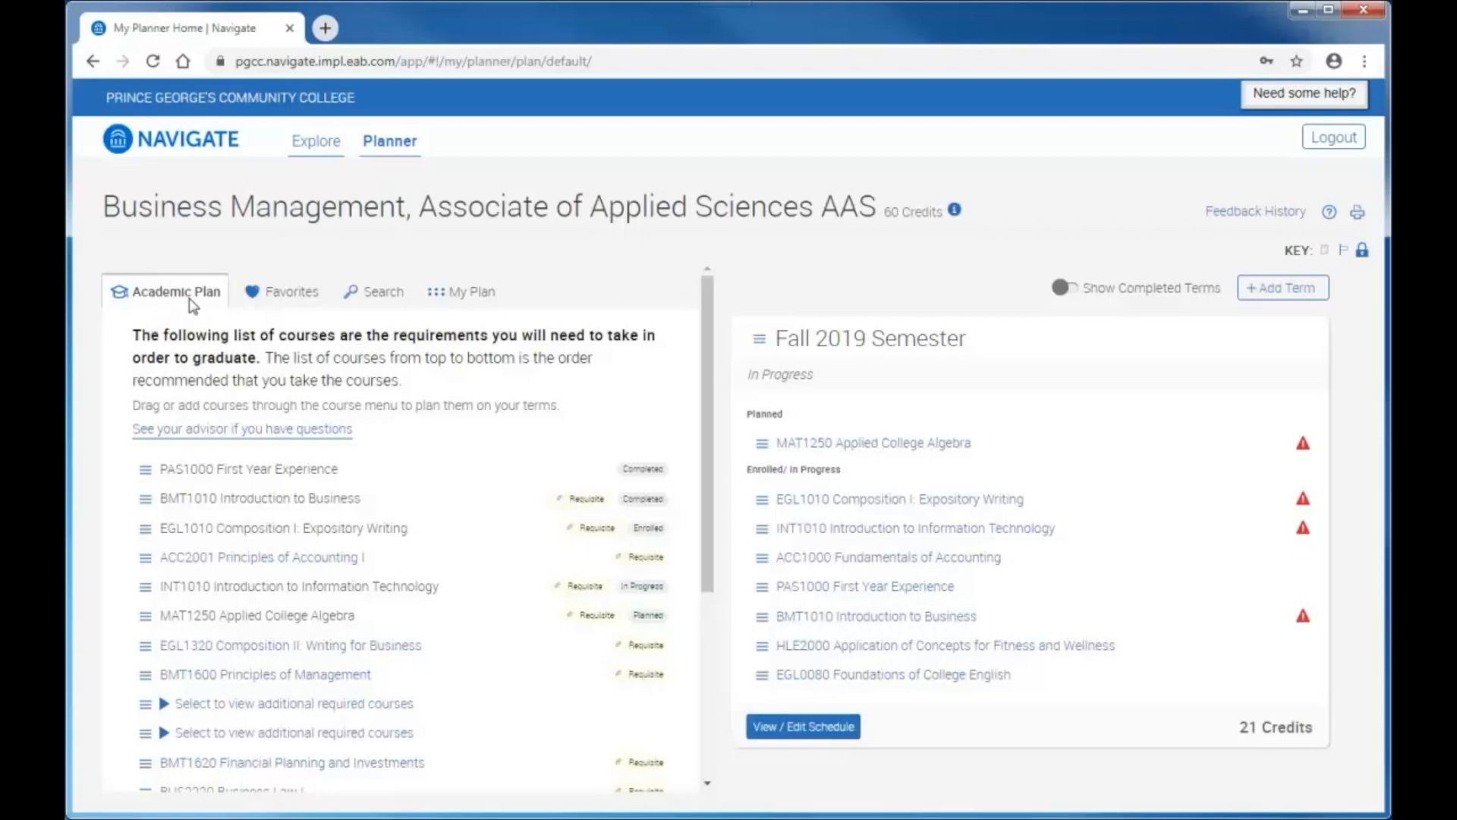
{"action": "mouse_move", "coordinate": [221, 310]}
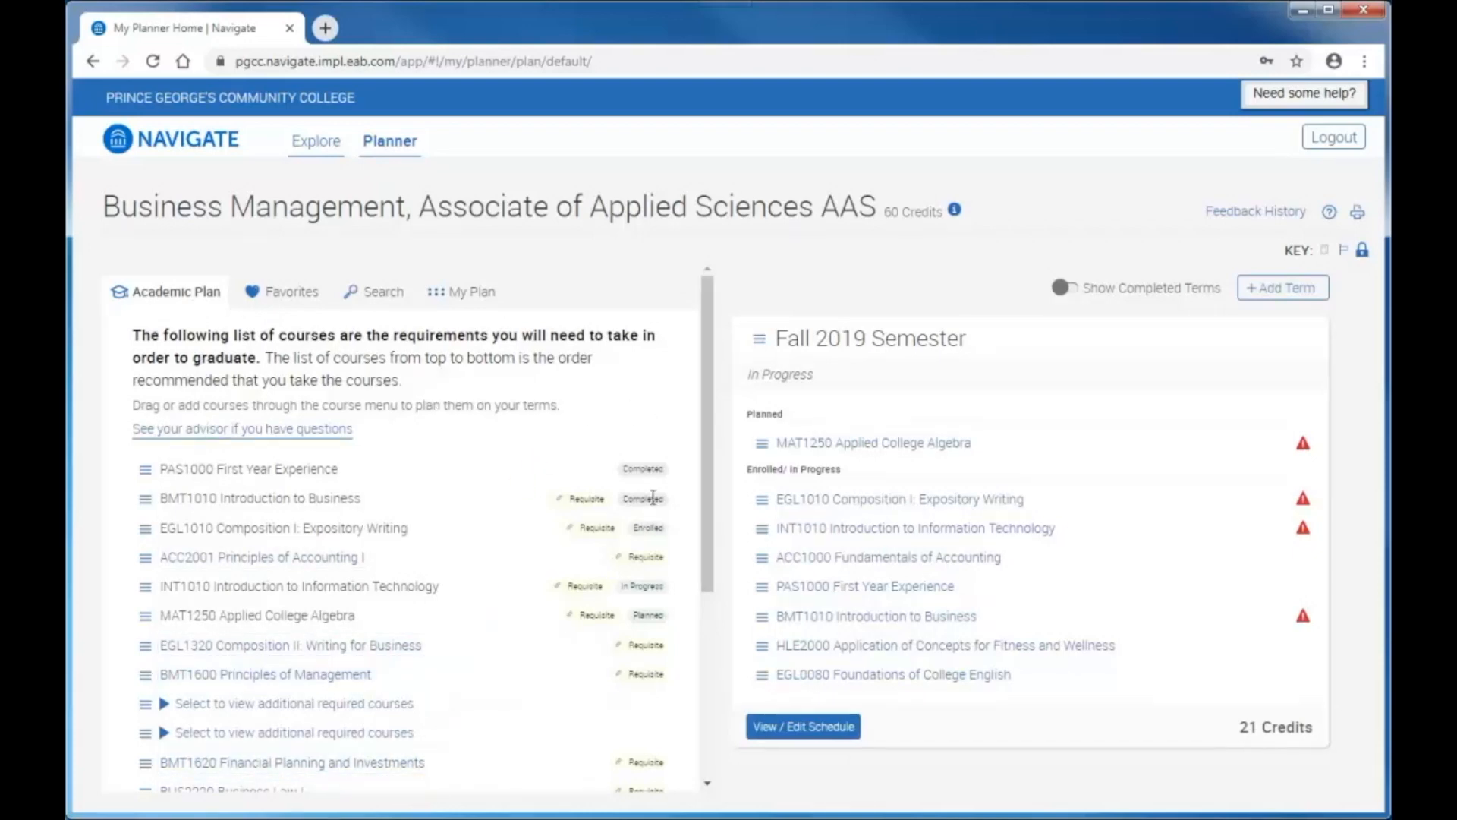
{"action": "mouse_move", "coordinate": [657, 484]}
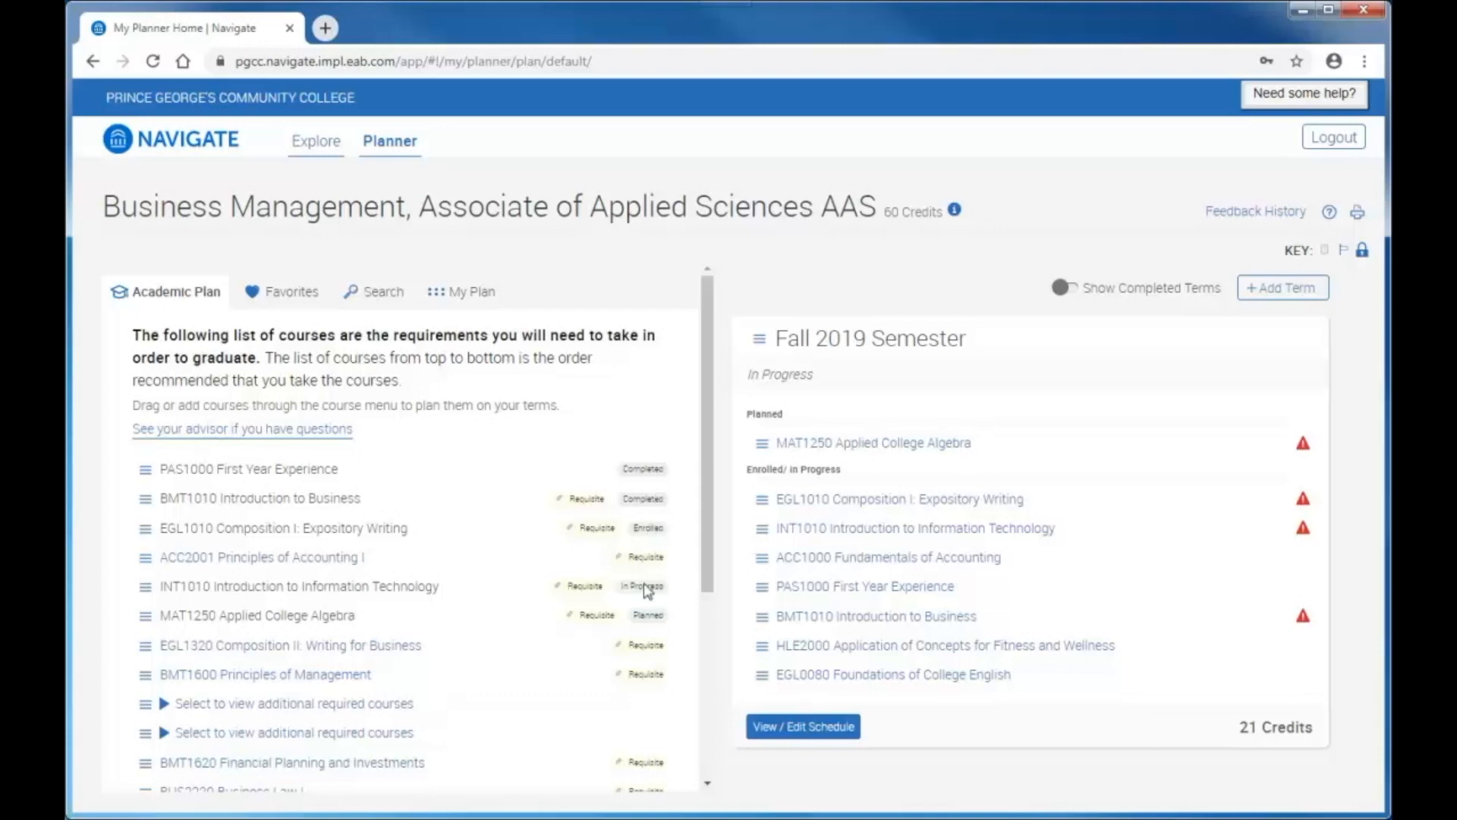
{"action": "mouse_move", "coordinate": [655, 626]}
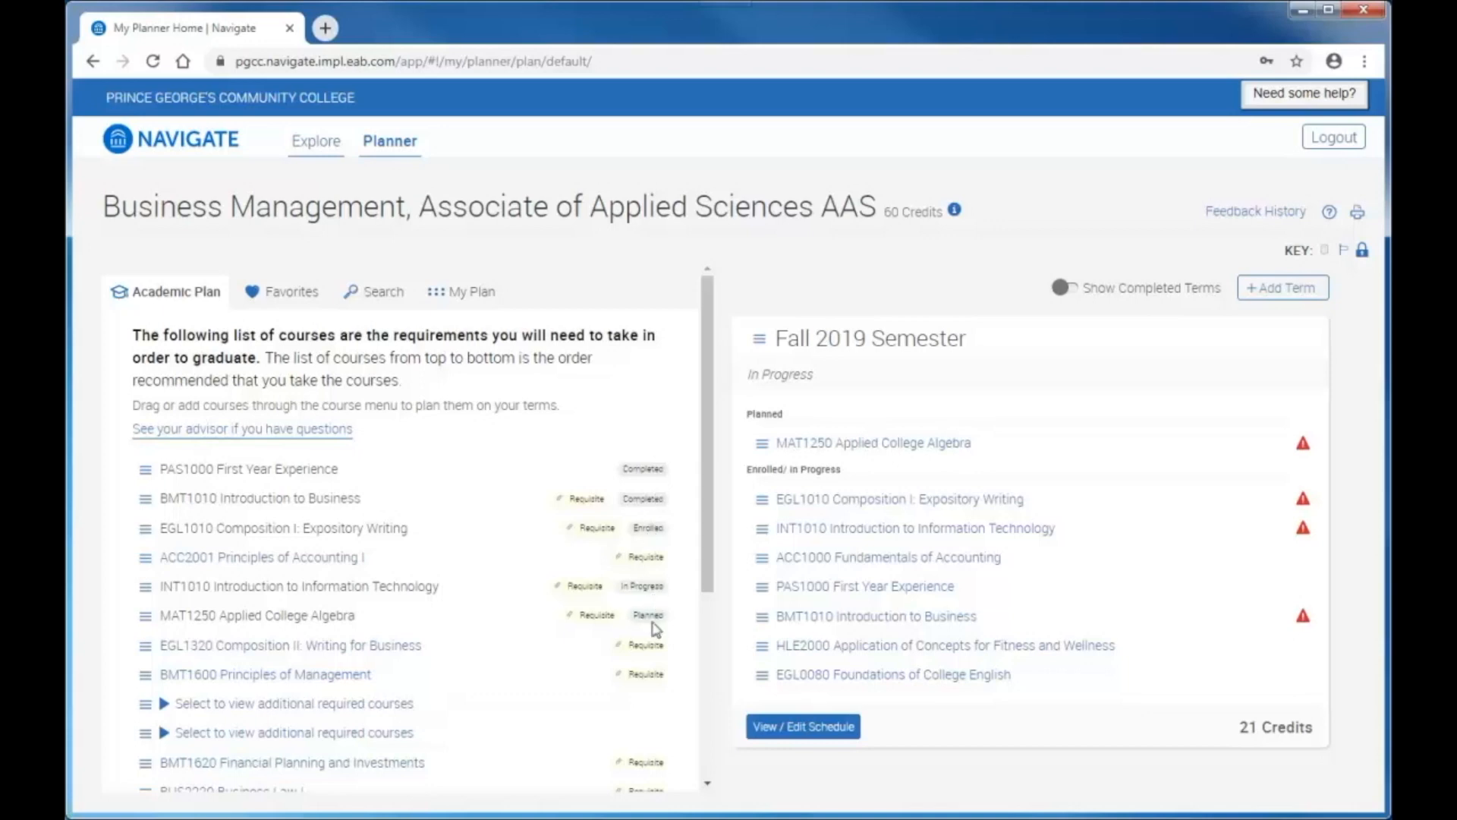
{"action": "mouse_move", "coordinate": [656, 634]}
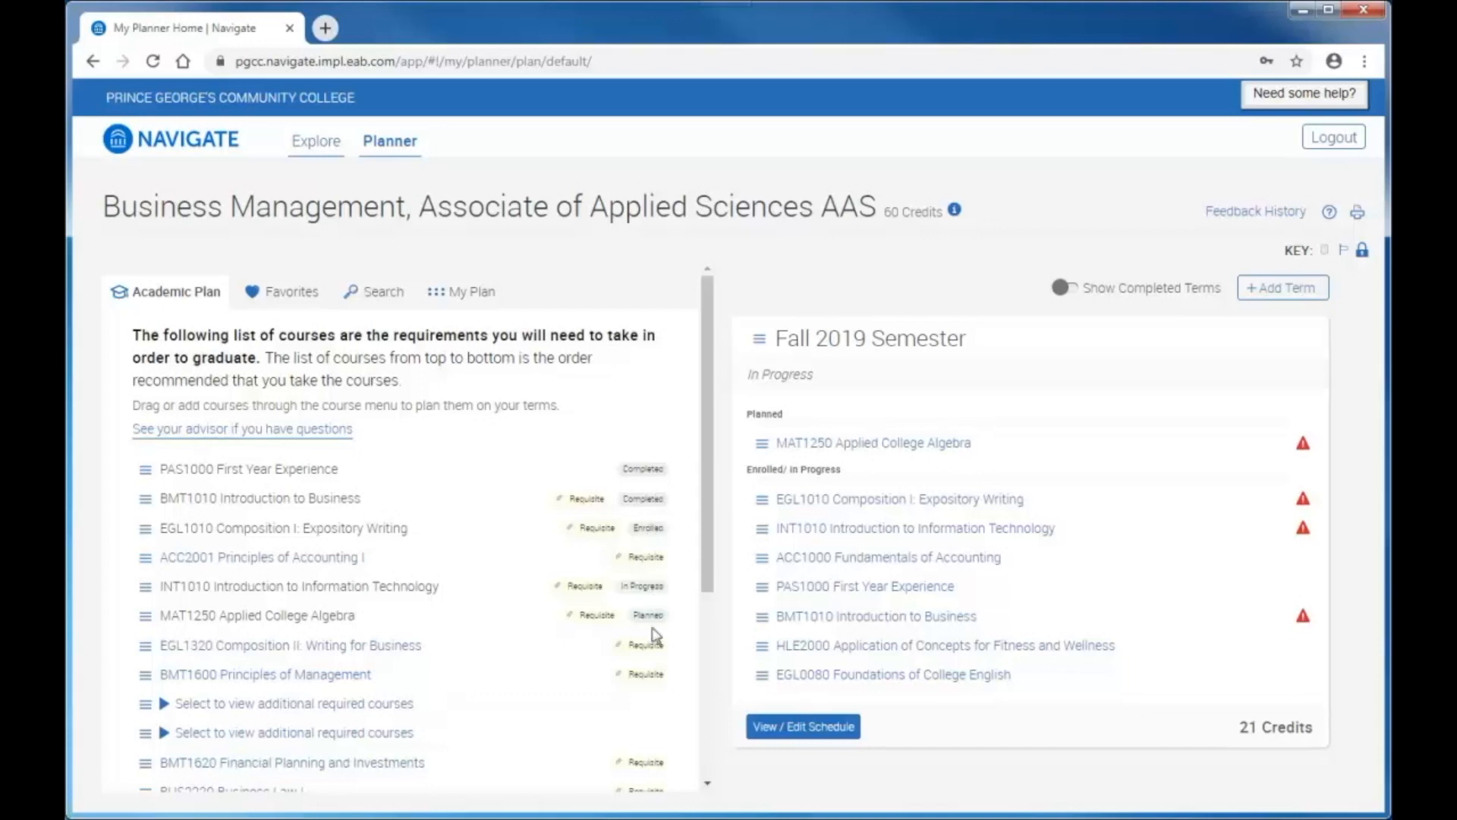
{"action": "mouse_move", "coordinate": [654, 663]}
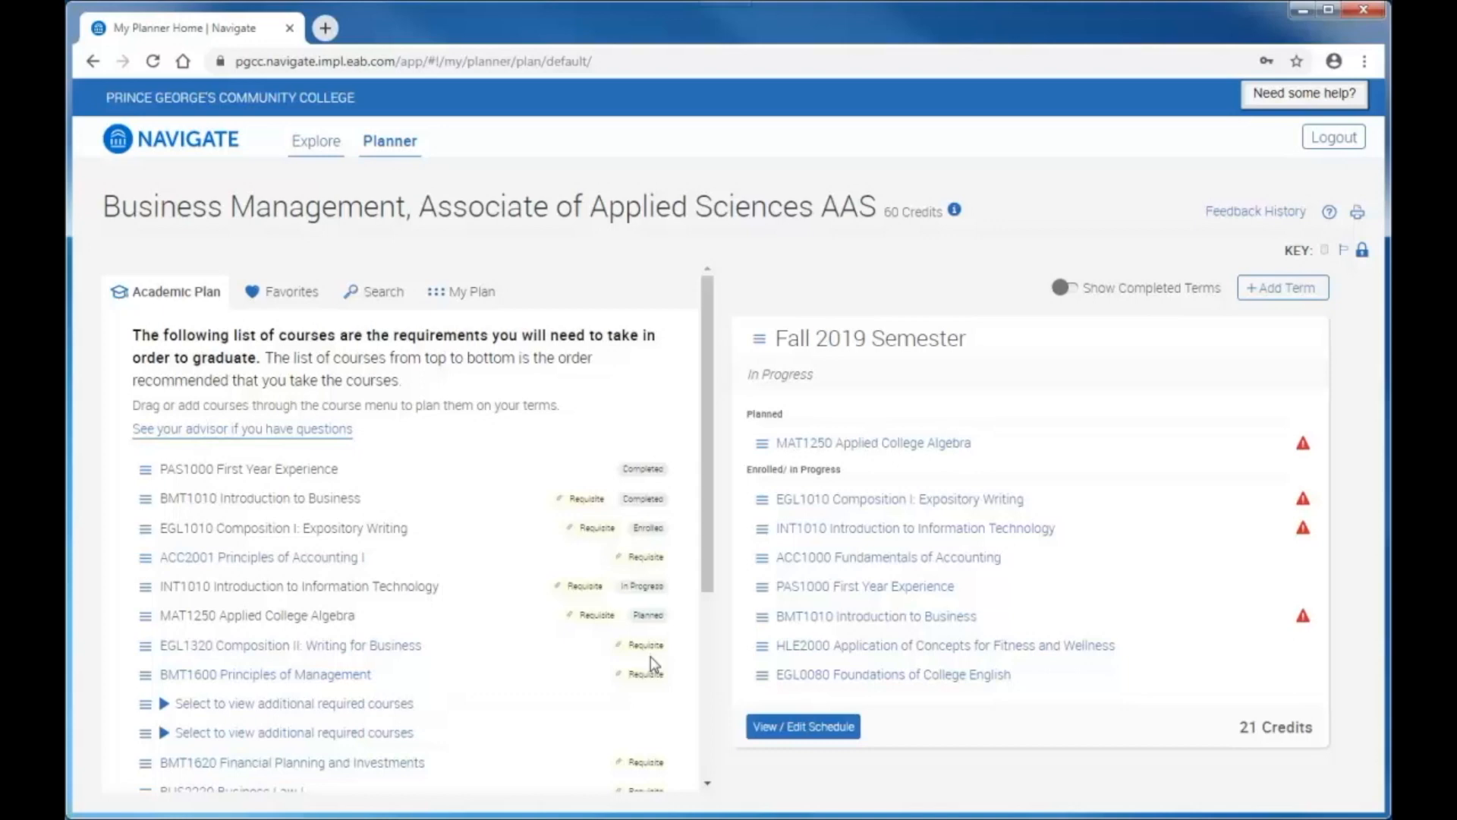
{"action": "left_click", "coordinate": [258, 557]}
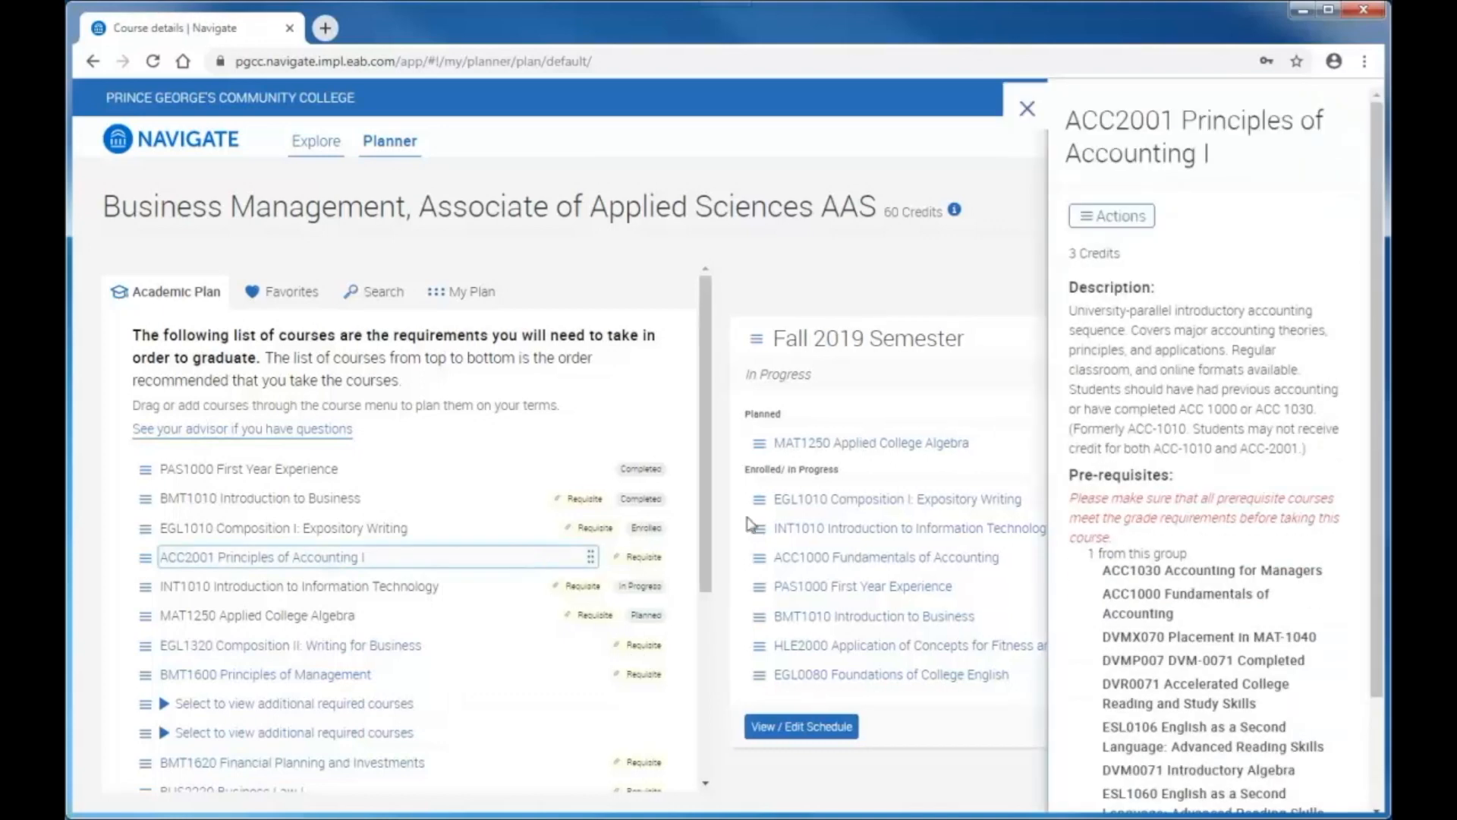
{"action": "mouse_move", "coordinate": [1034, 169]}
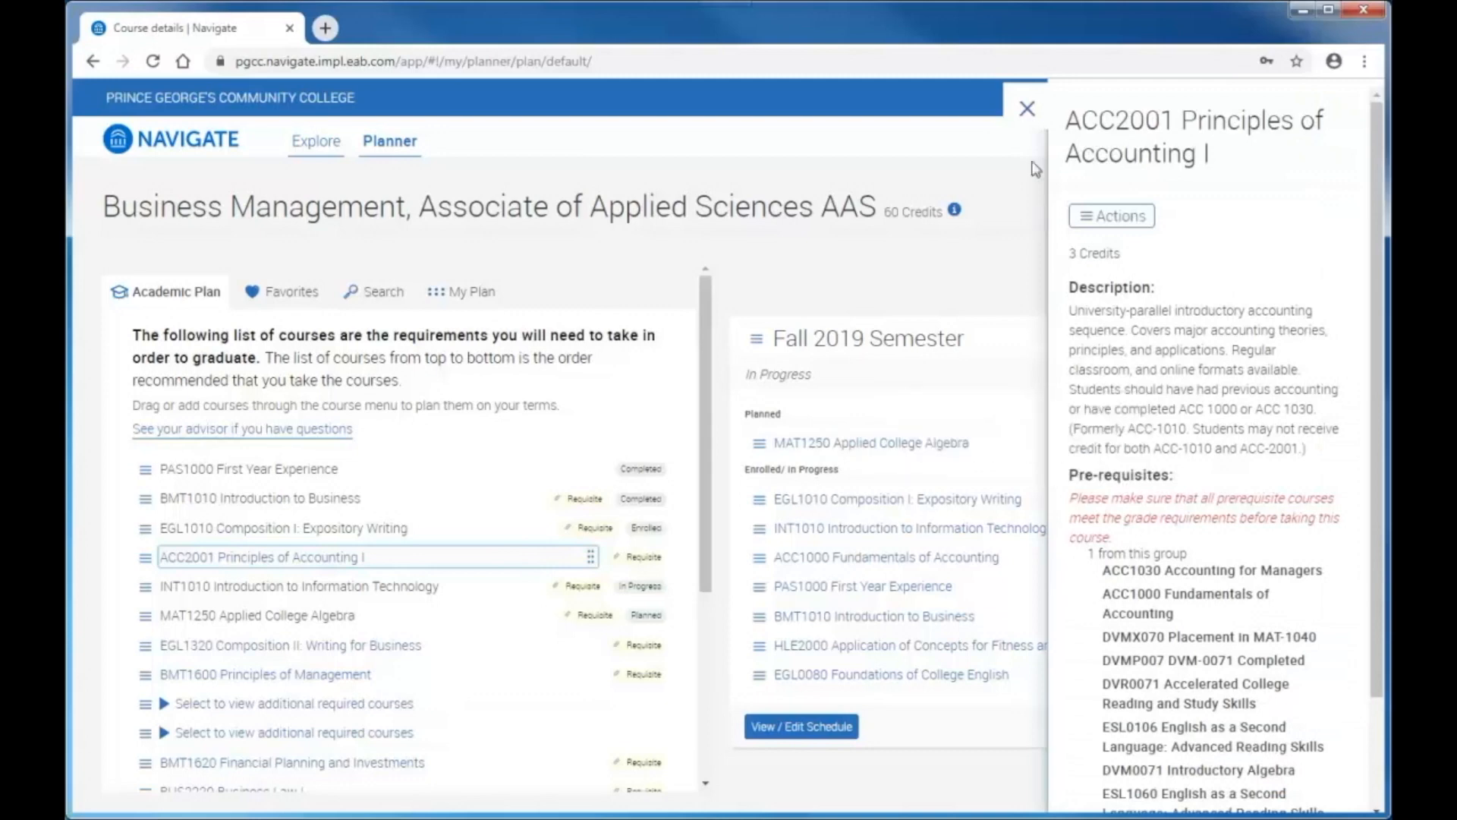
{"action": "left_click", "coordinate": [1026, 108]}
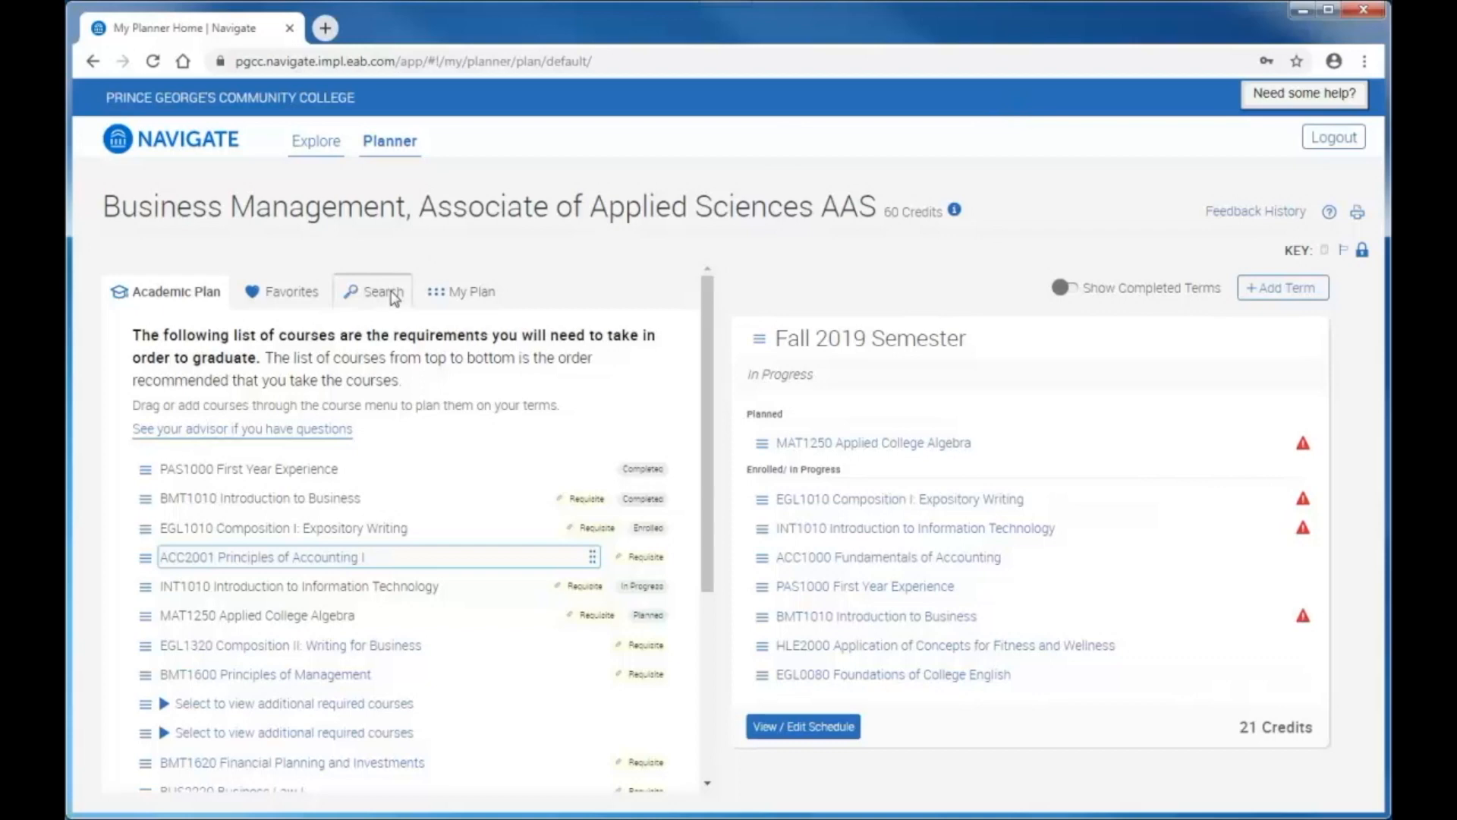
- Search for HST1510 and view History of African Americans to 1877 course details
{"action": "left_click", "coordinate": [370, 292]}
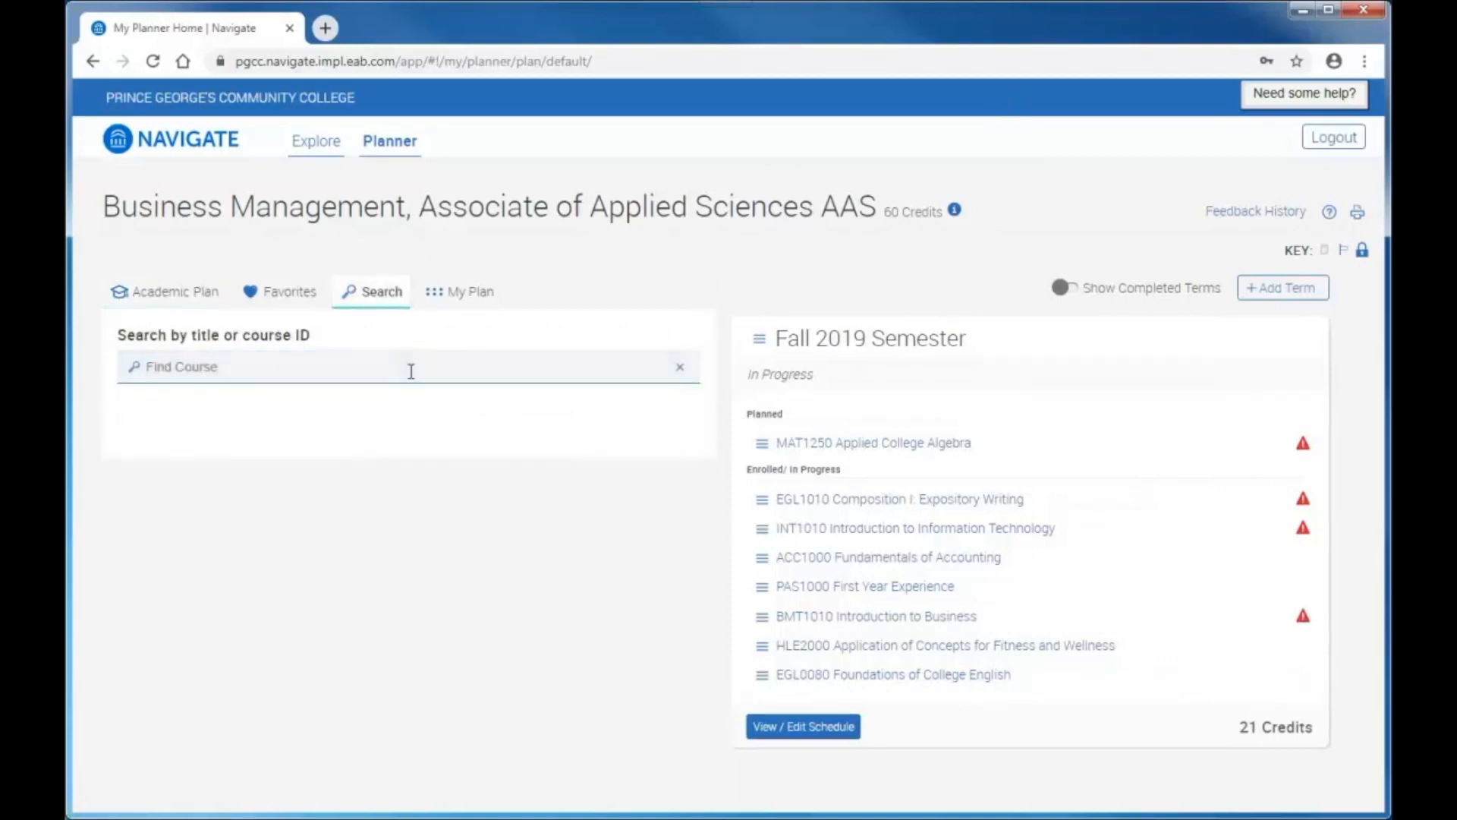
{"action": "type", "text": "HST"}
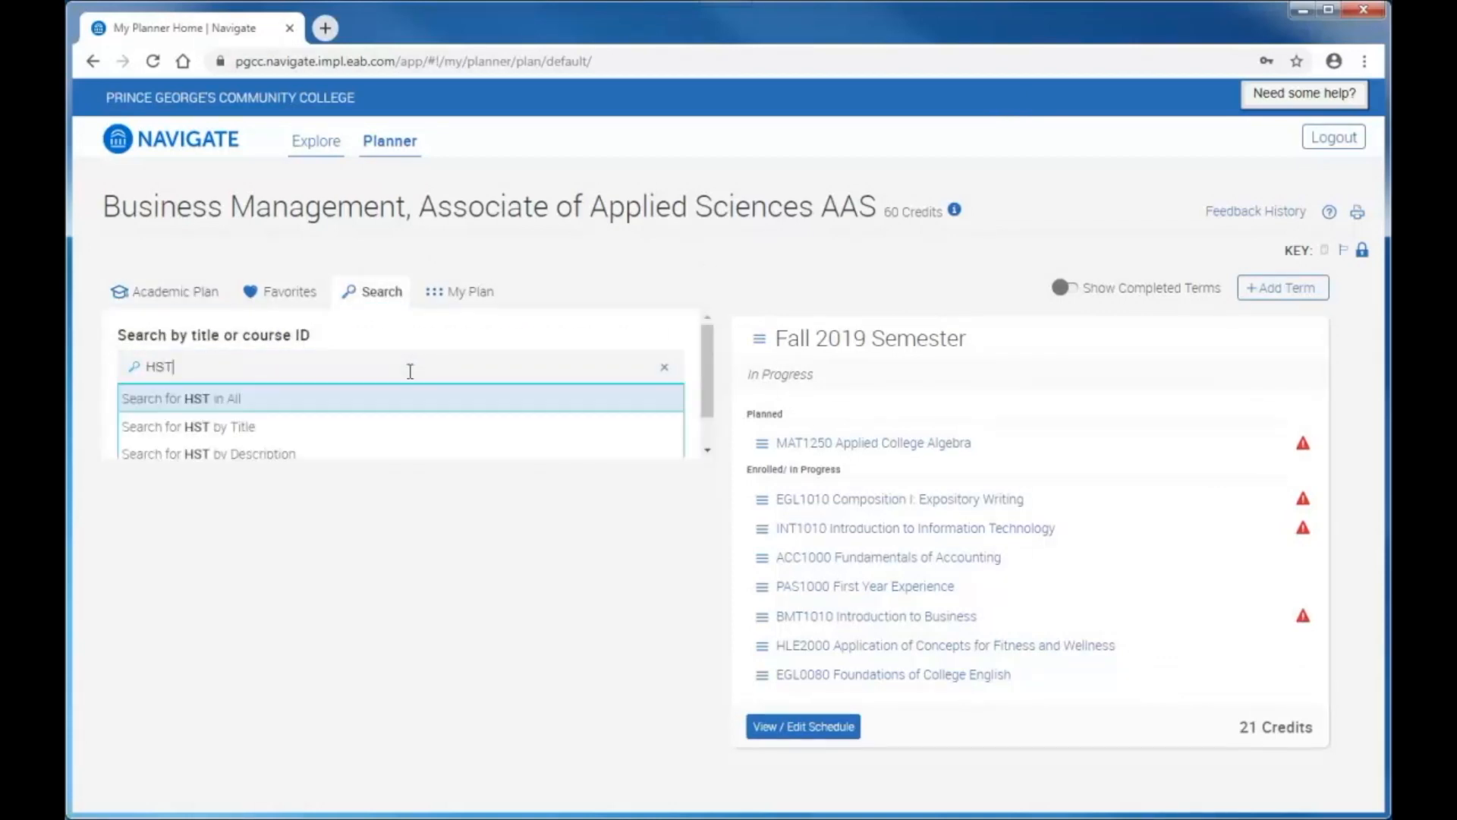
{"action": "type", "text": "151"}
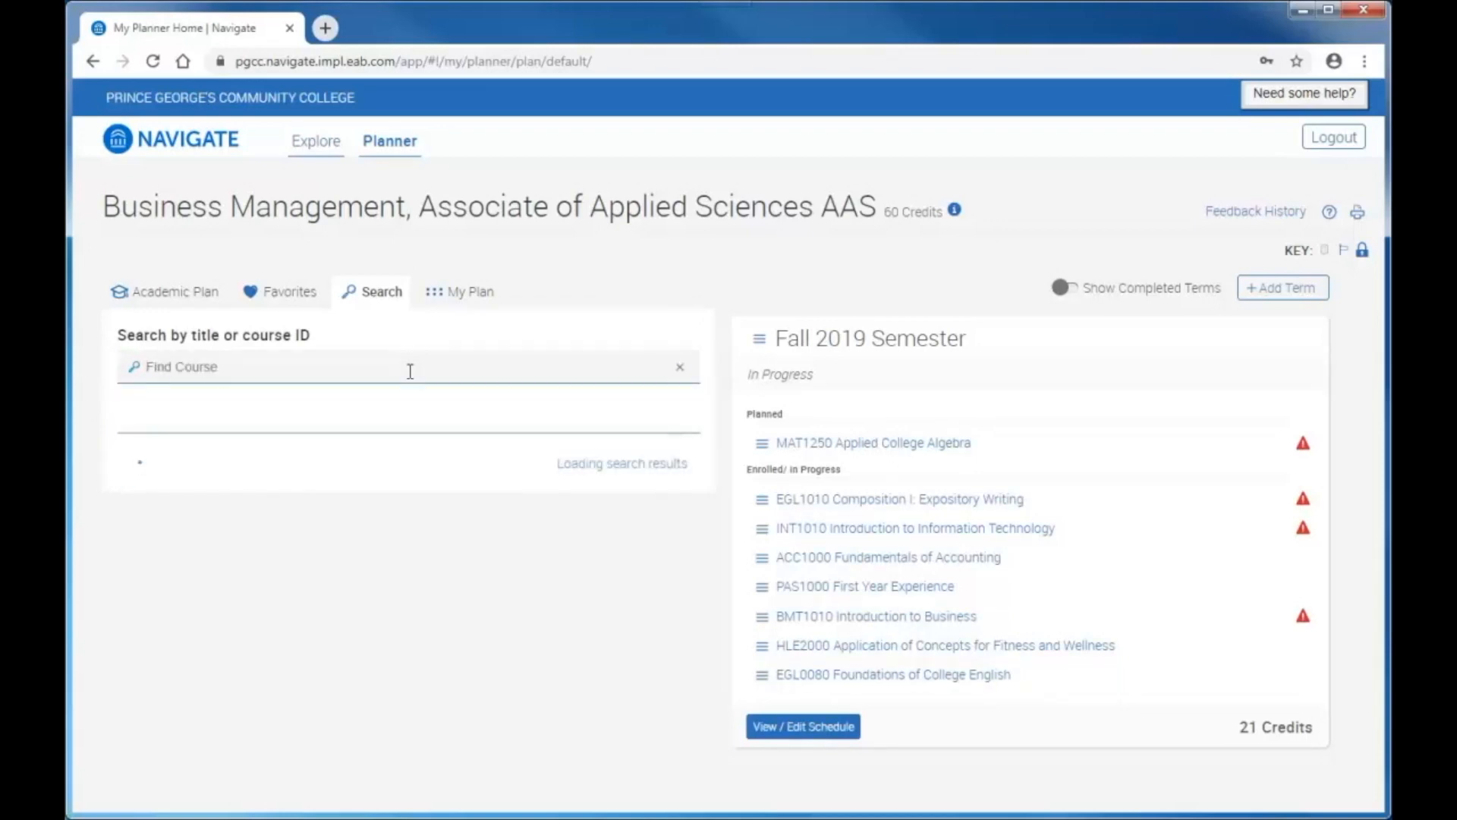
{"action": "type", "text": "HST1510"}
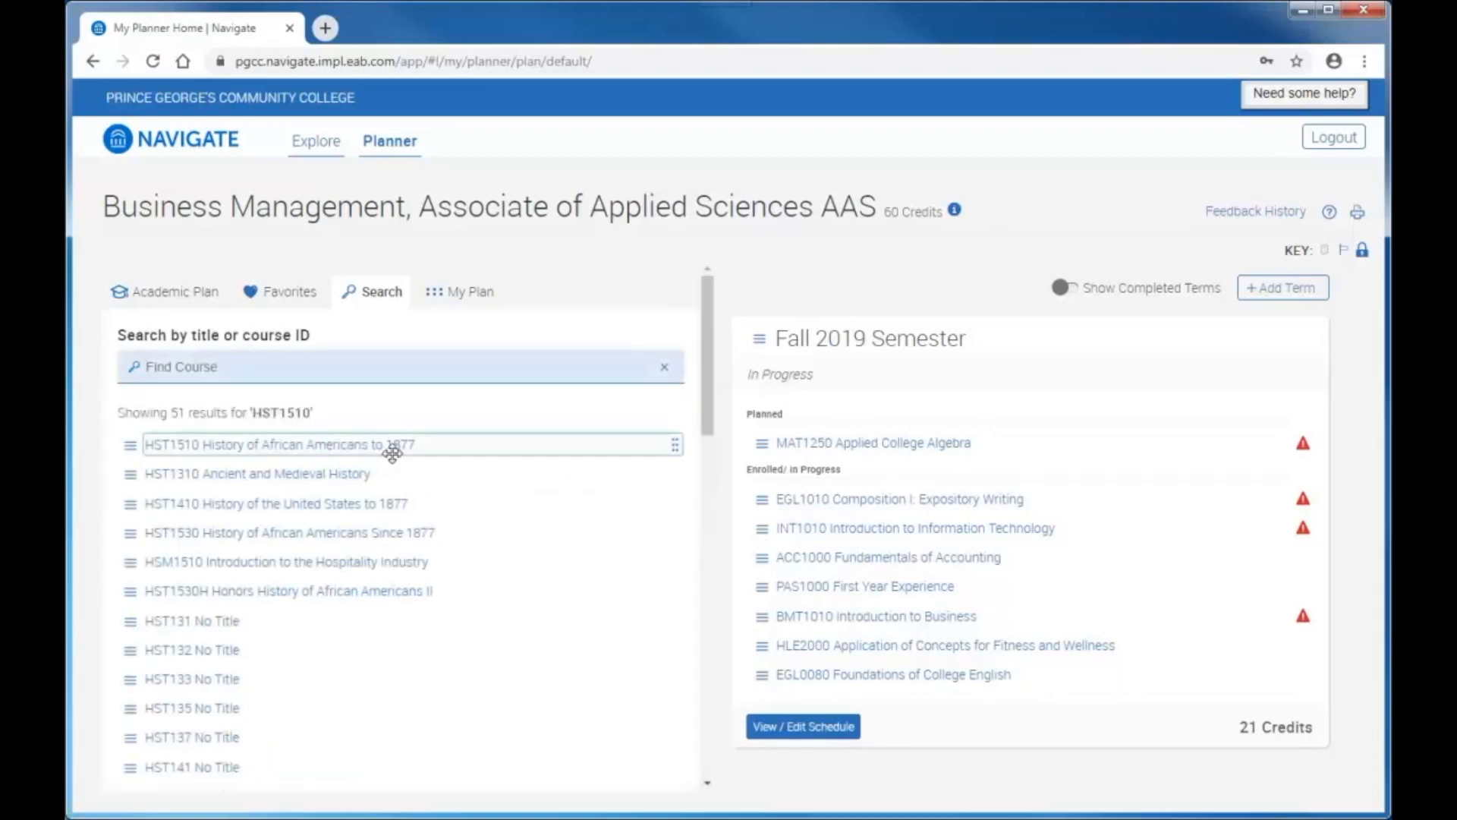
{"action": "left_click", "coordinate": [268, 445]}
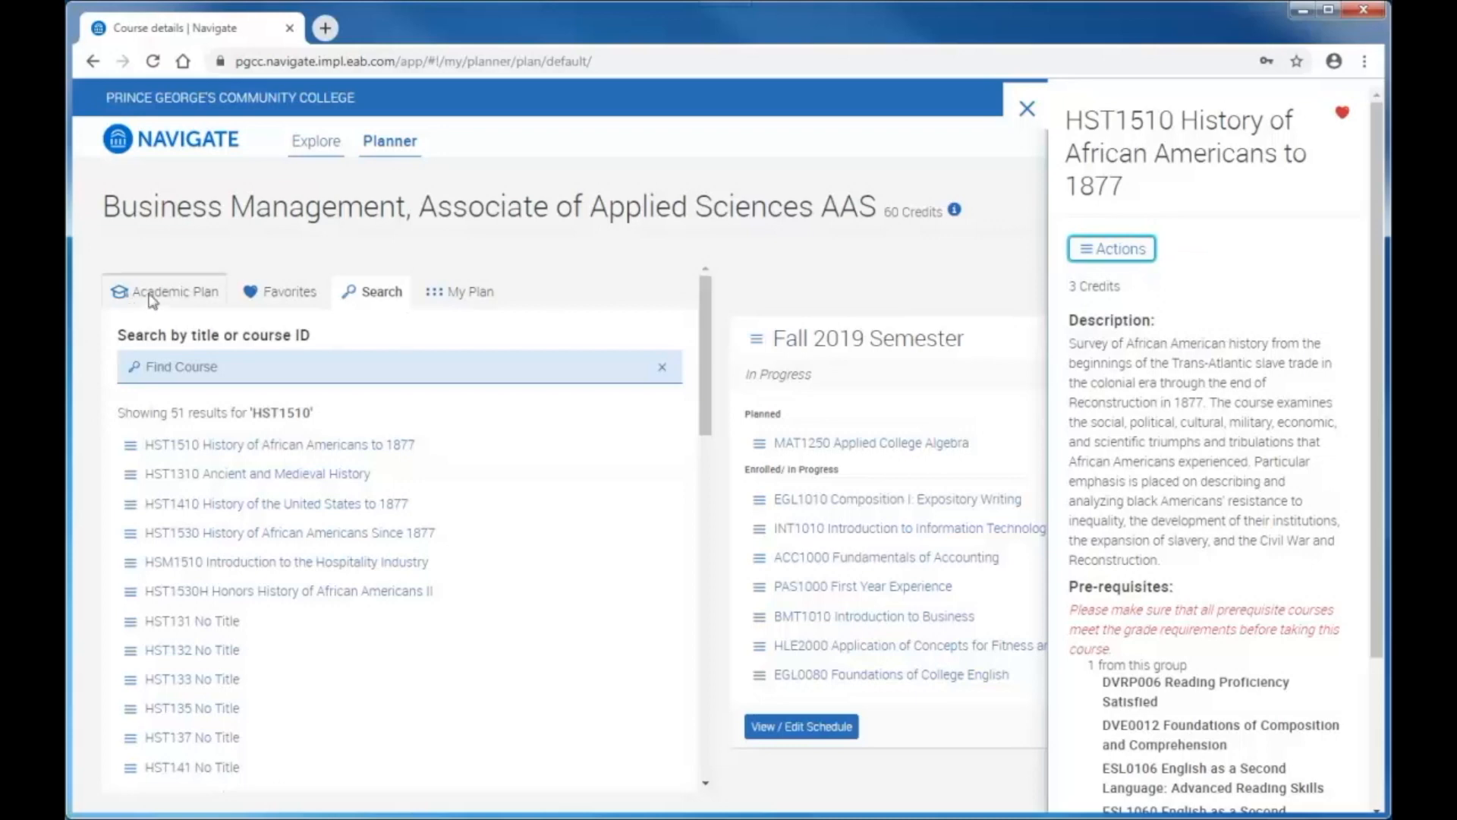
- Check the Favorites list, close the course panel and return to the Academic Plan
{"action": "left_click", "coordinate": [288, 291]}
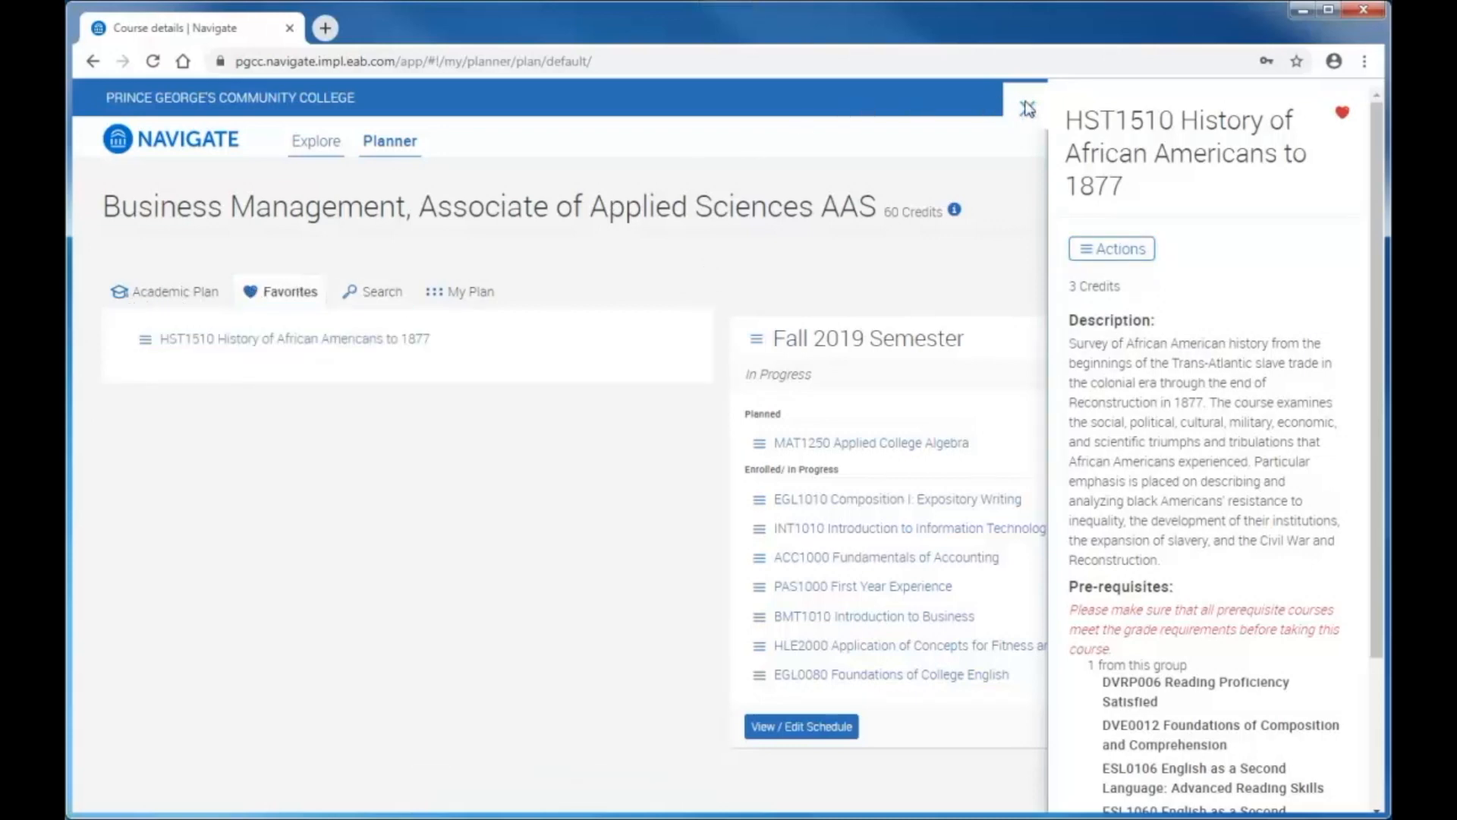
{"action": "left_click", "coordinate": [1027, 106]}
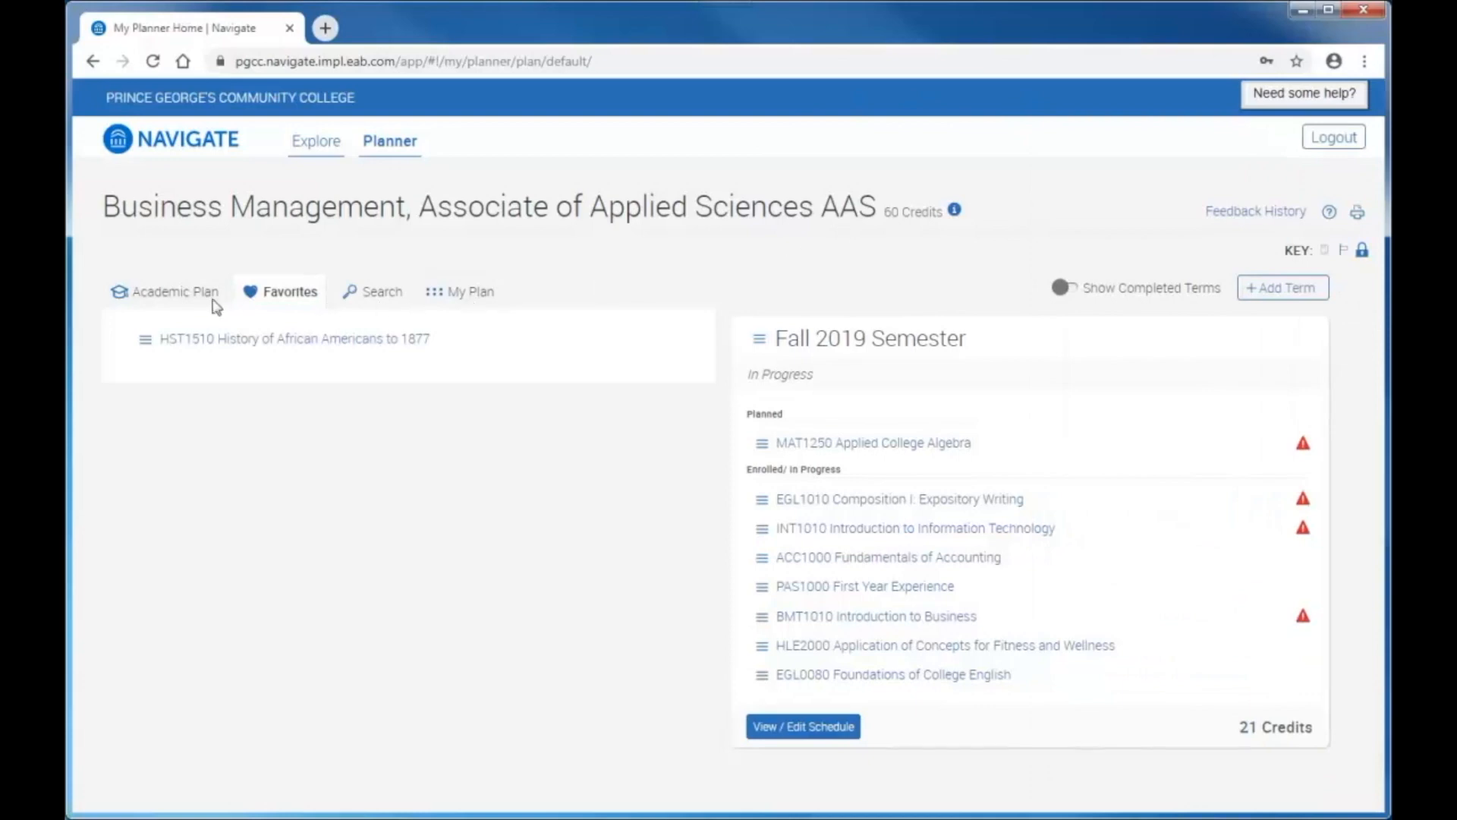
{"action": "left_click", "coordinate": [173, 291]}
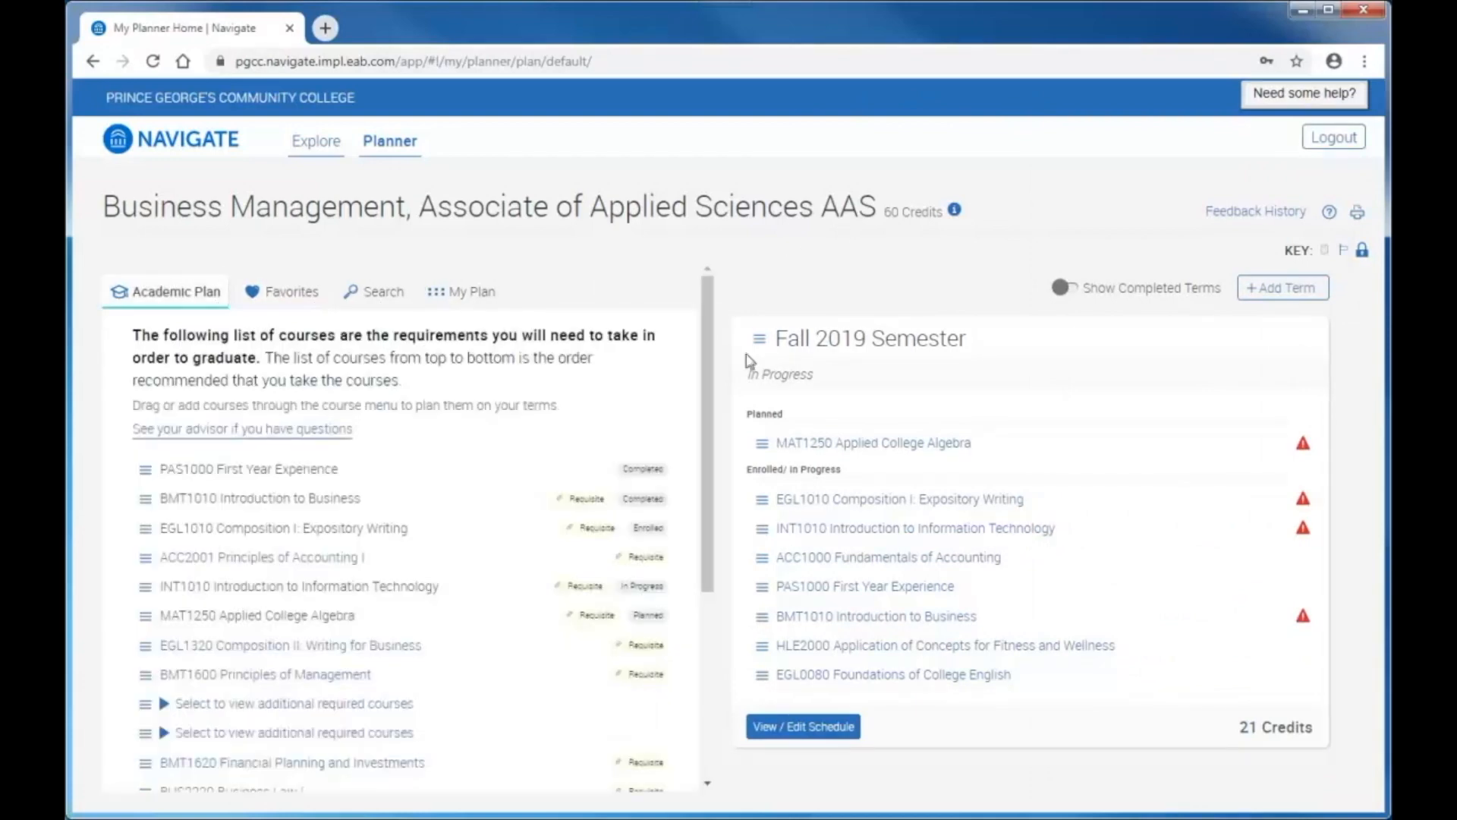
- Add the Spring 2020 Semester term to the academic plan
{"action": "left_click", "coordinate": [1281, 287]}
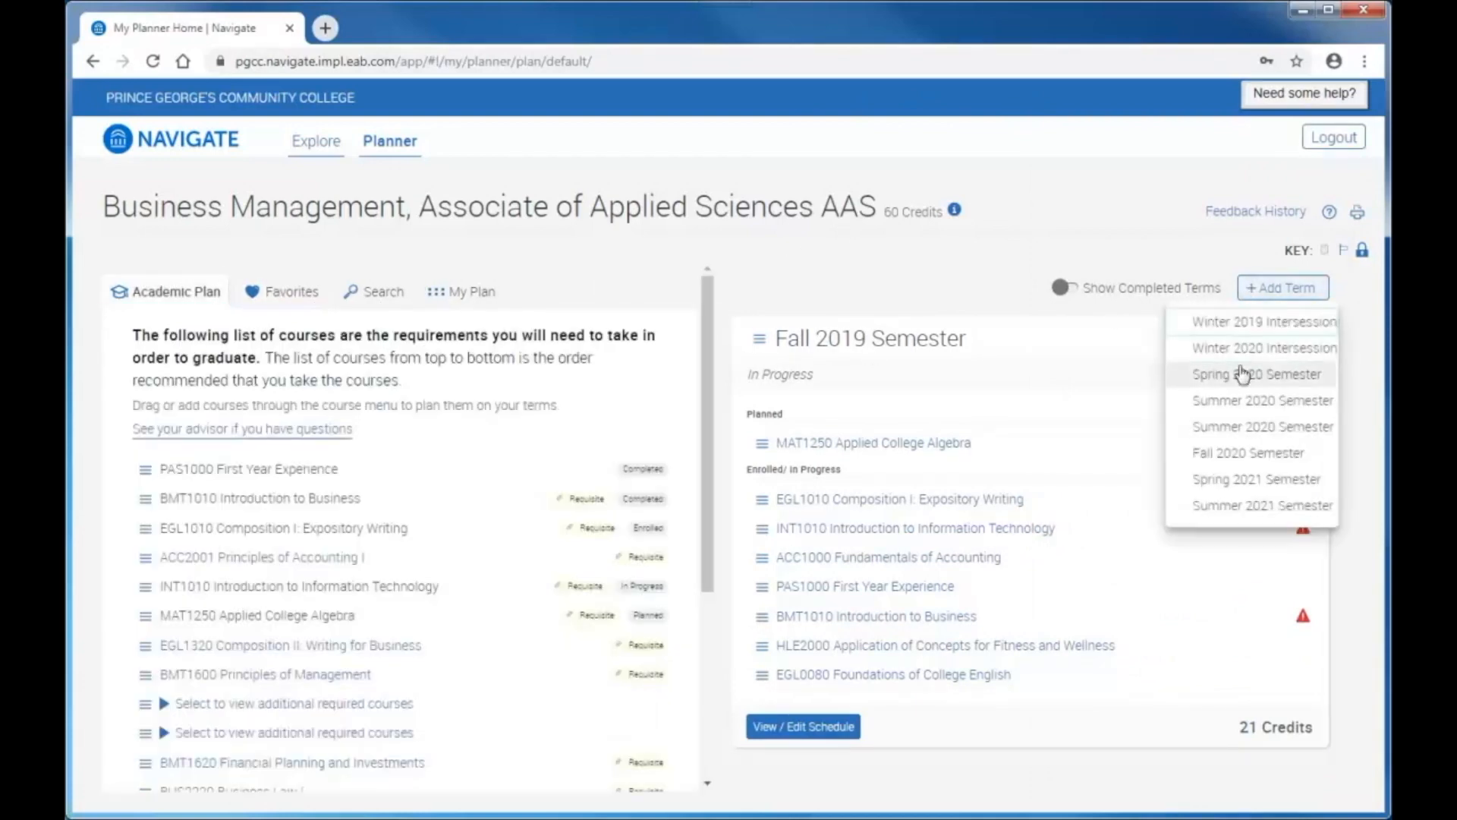
{"action": "left_click", "coordinate": [1257, 373]}
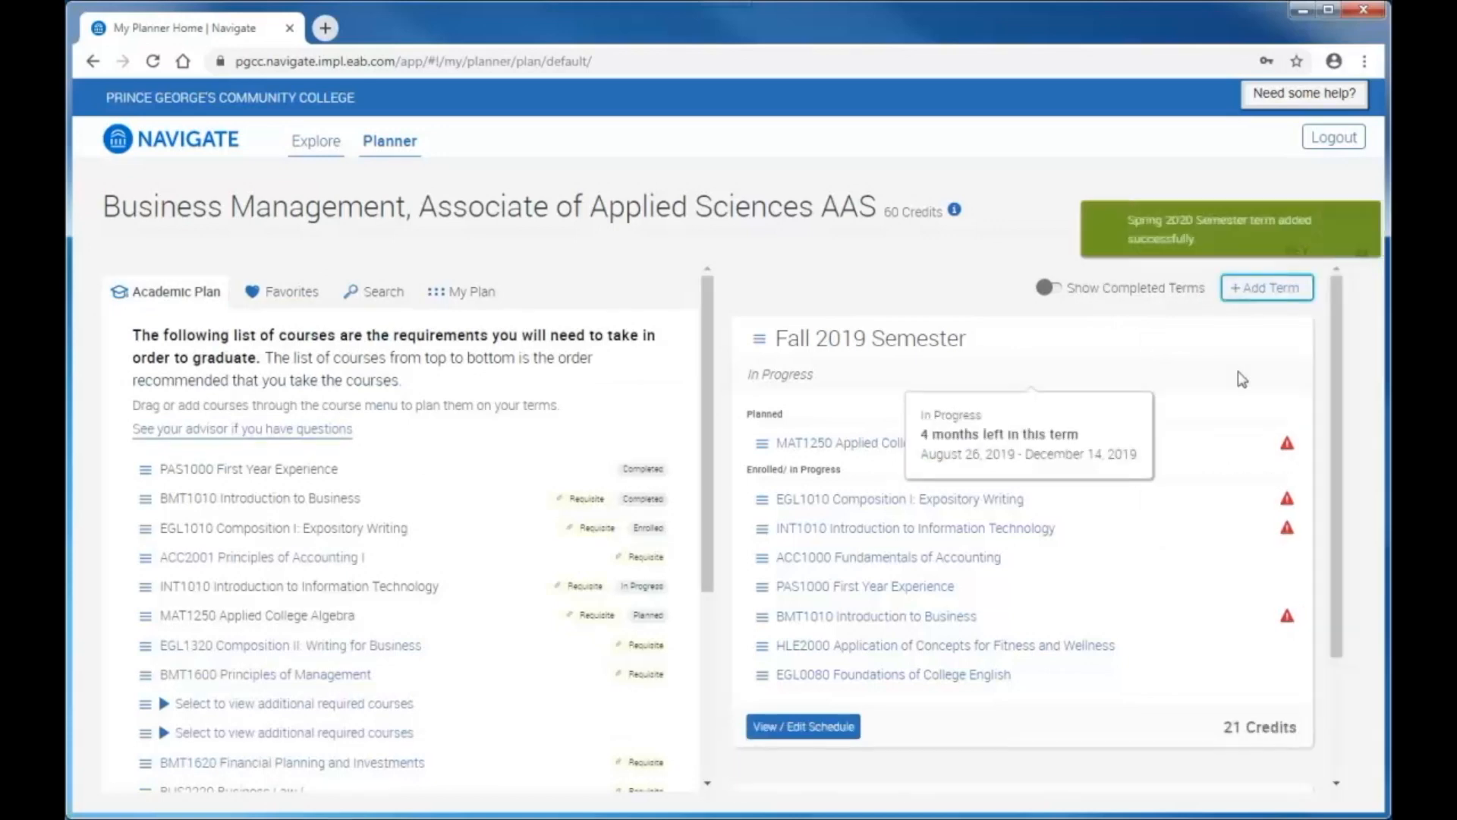
{"action": "left_click", "coordinate": [1265, 287]}
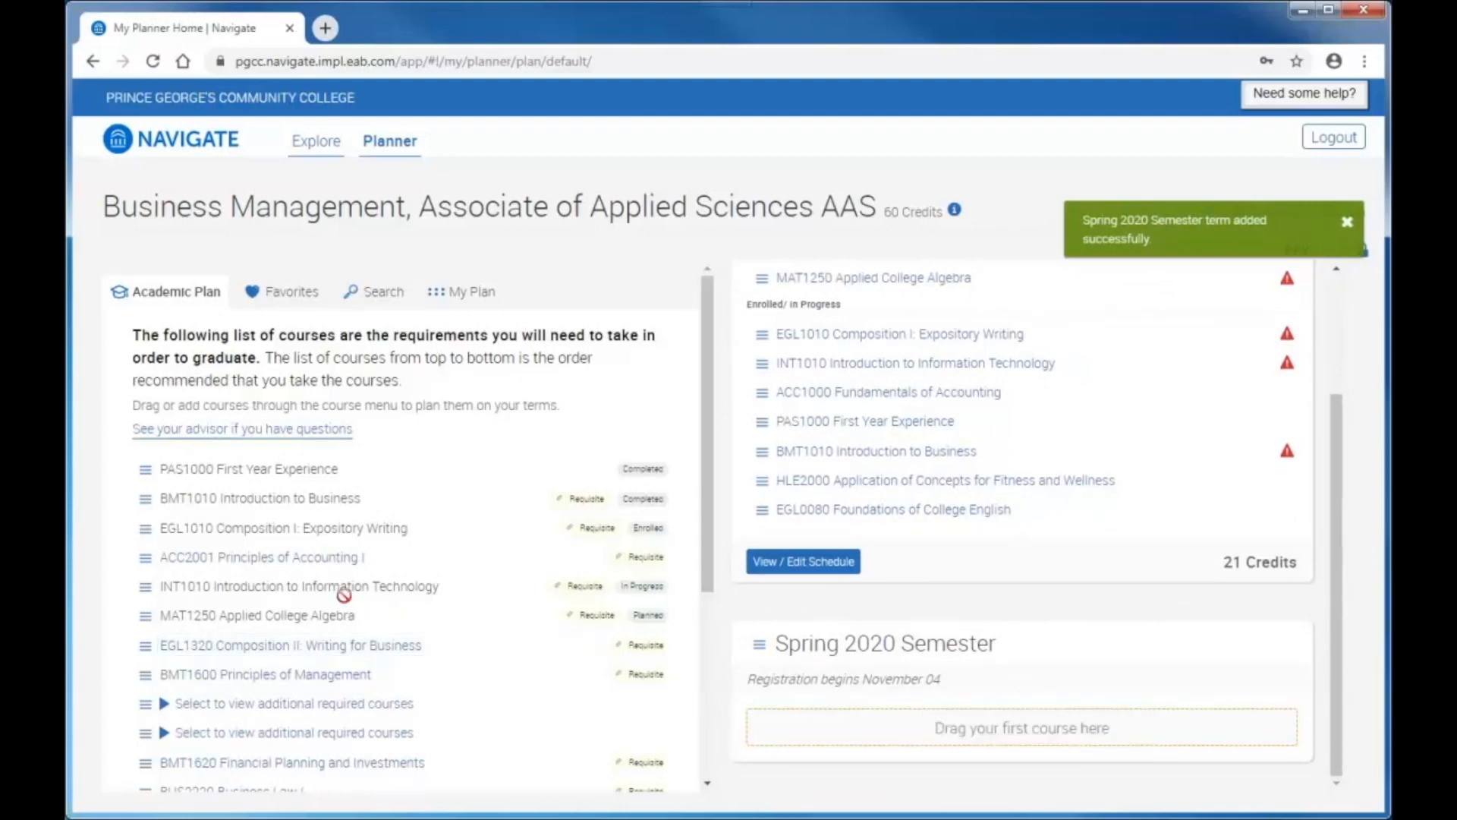
- Drag ACC2001 and EGL1320 into Spring 2020 for 6 planned credits and start picking times
{"action": "left_click_drag", "start_coordinate": [263, 557], "coordinate": [827, 730]}
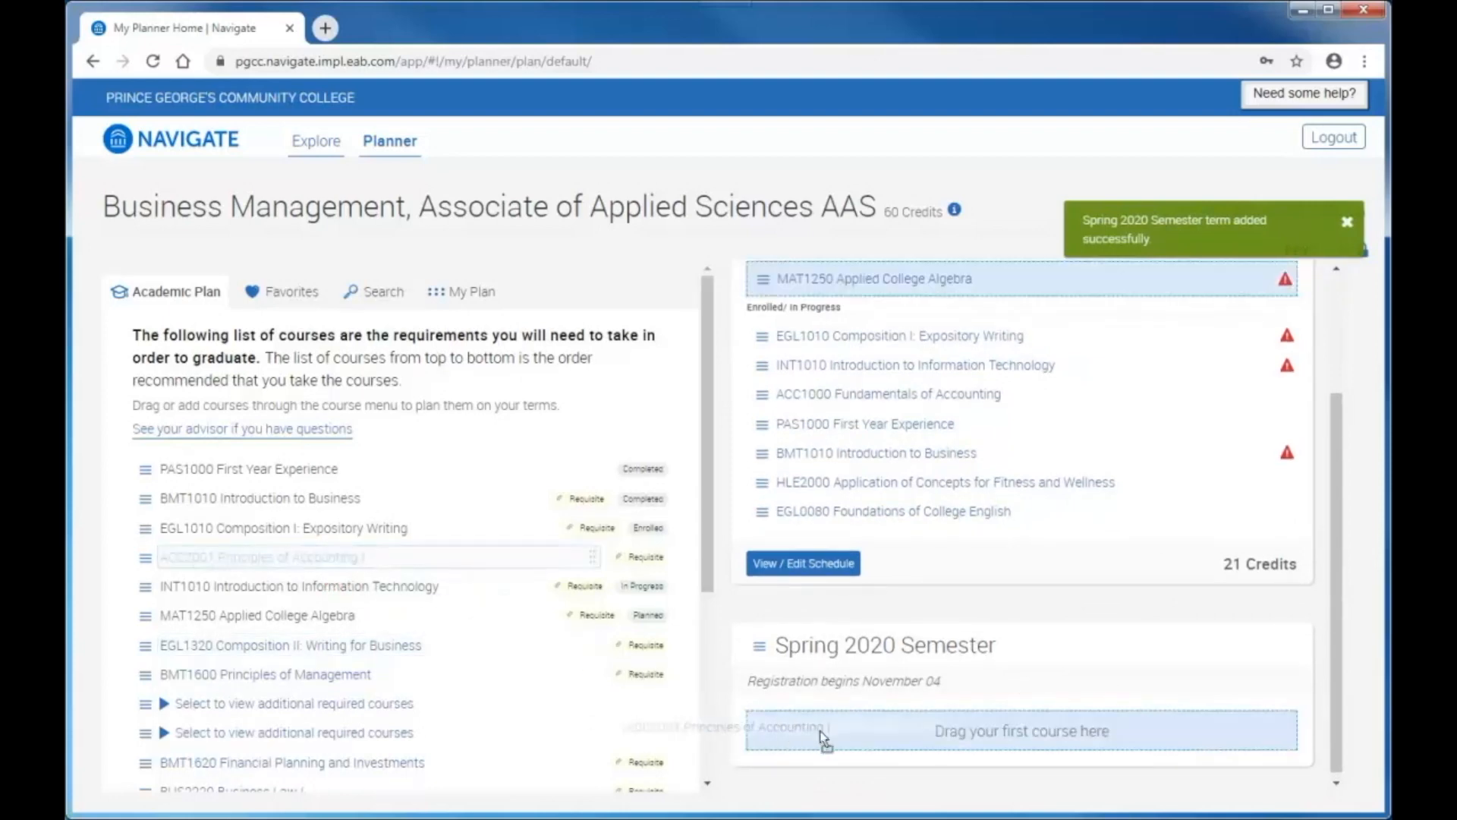
{"action": "left_click_drag", "start_coordinate": [372, 555], "coordinate": [1020, 730]}
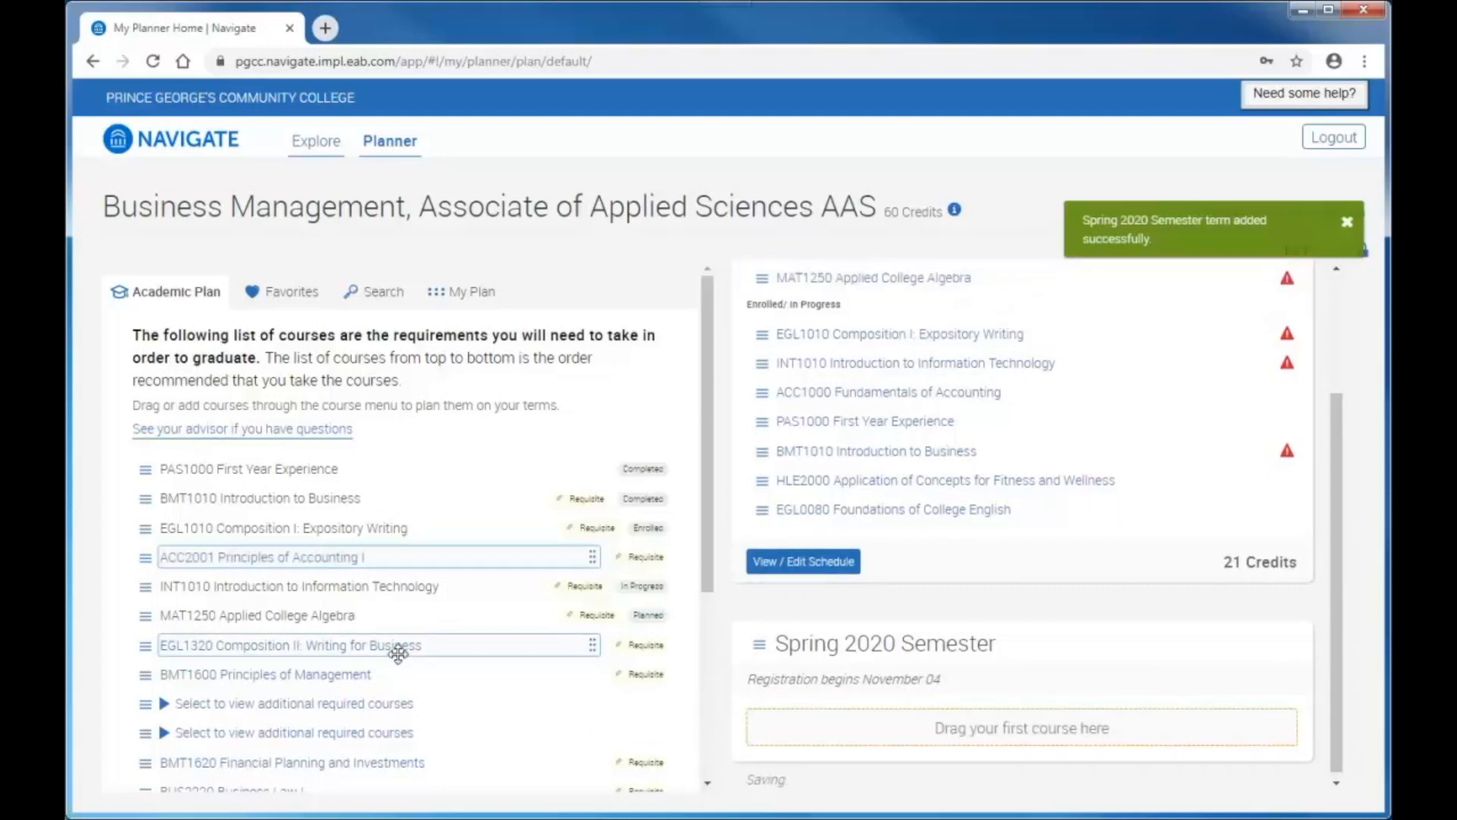
{"action": "left_click_drag", "start_coordinate": [376, 557], "coordinate": [1021, 727]}
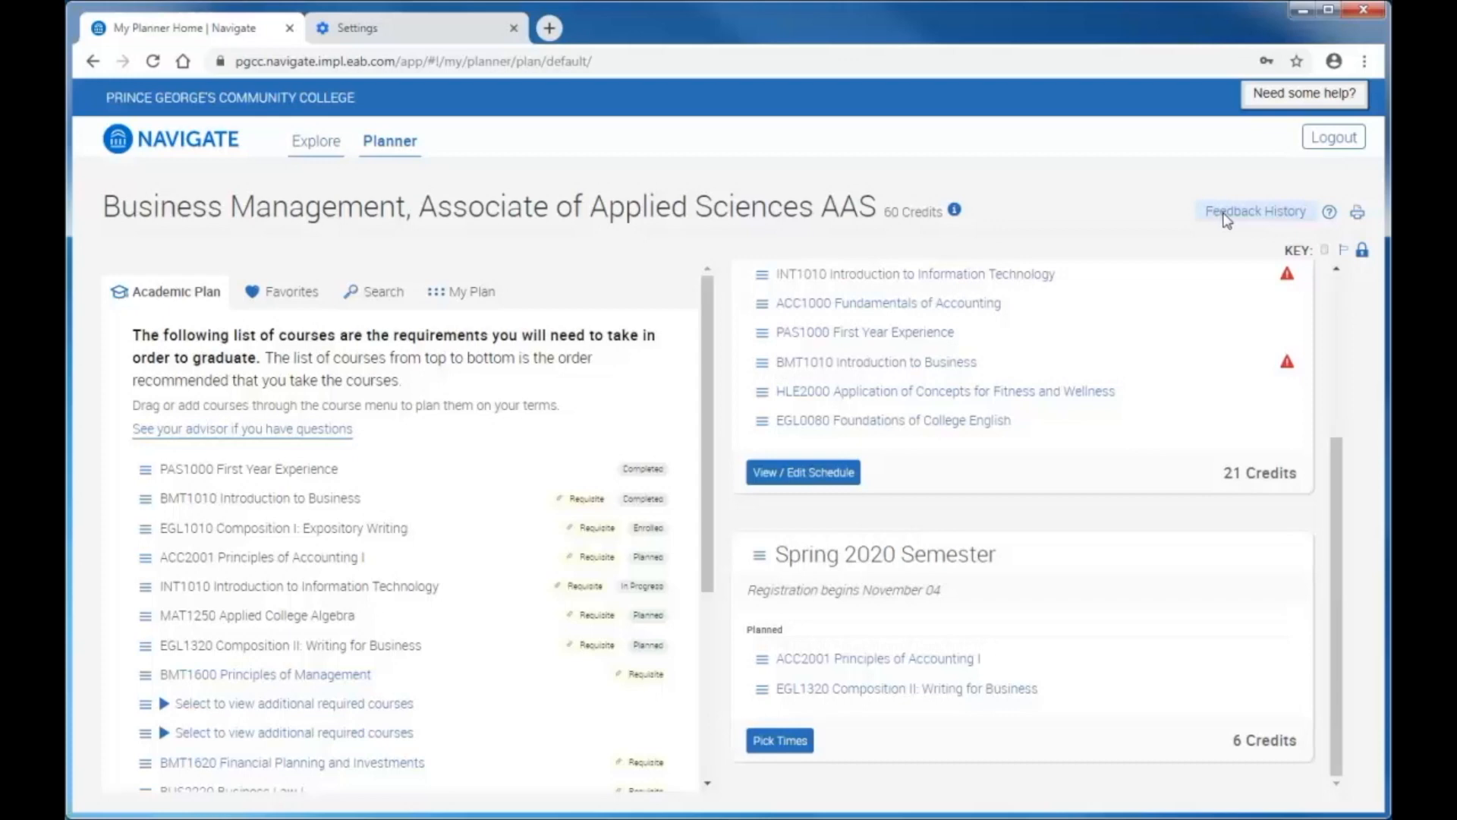
{"action": "mouse_move", "coordinate": [891, 639]}
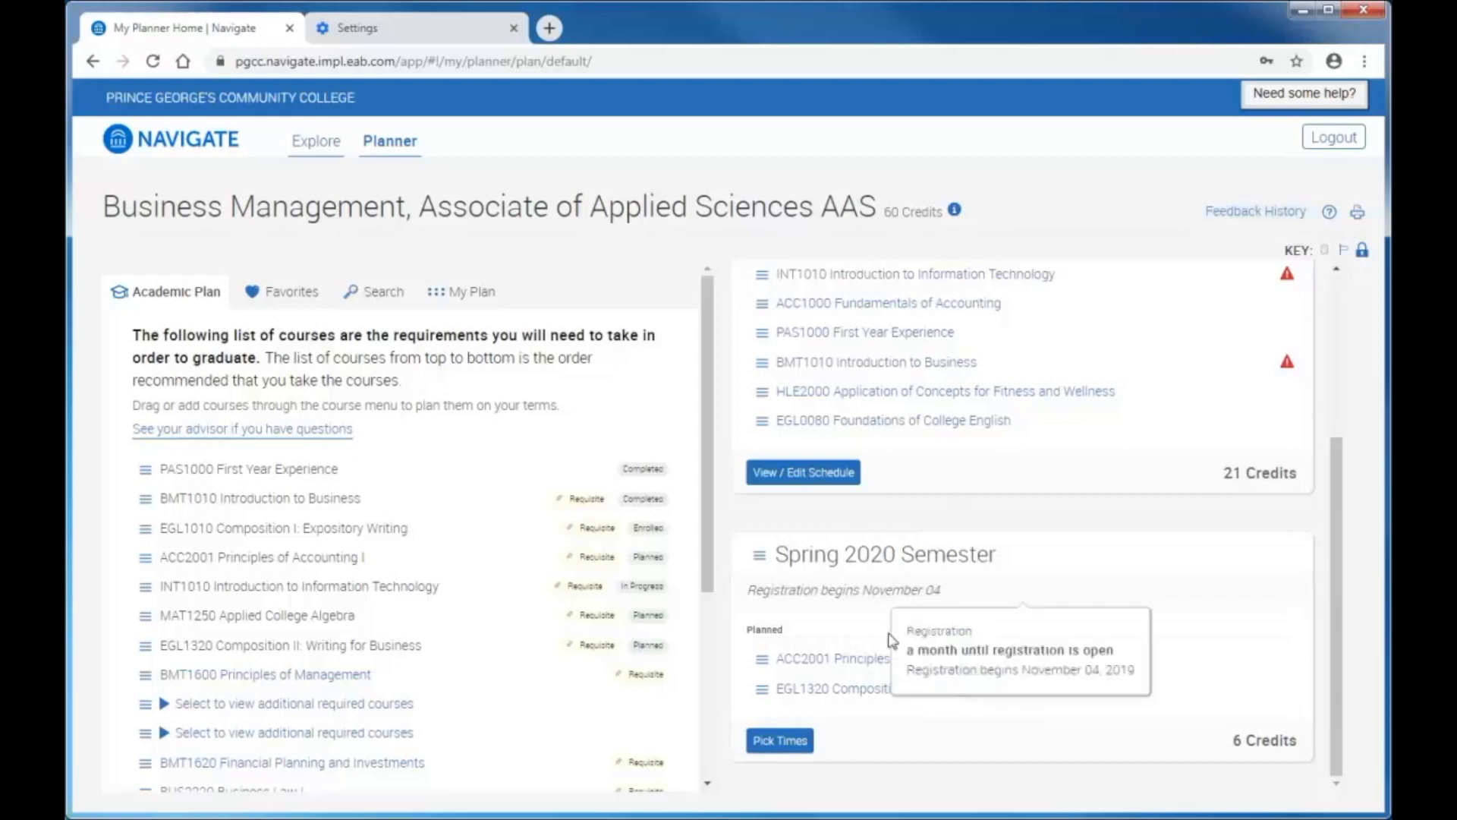
{"action": "left_click", "coordinate": [779, 739]}
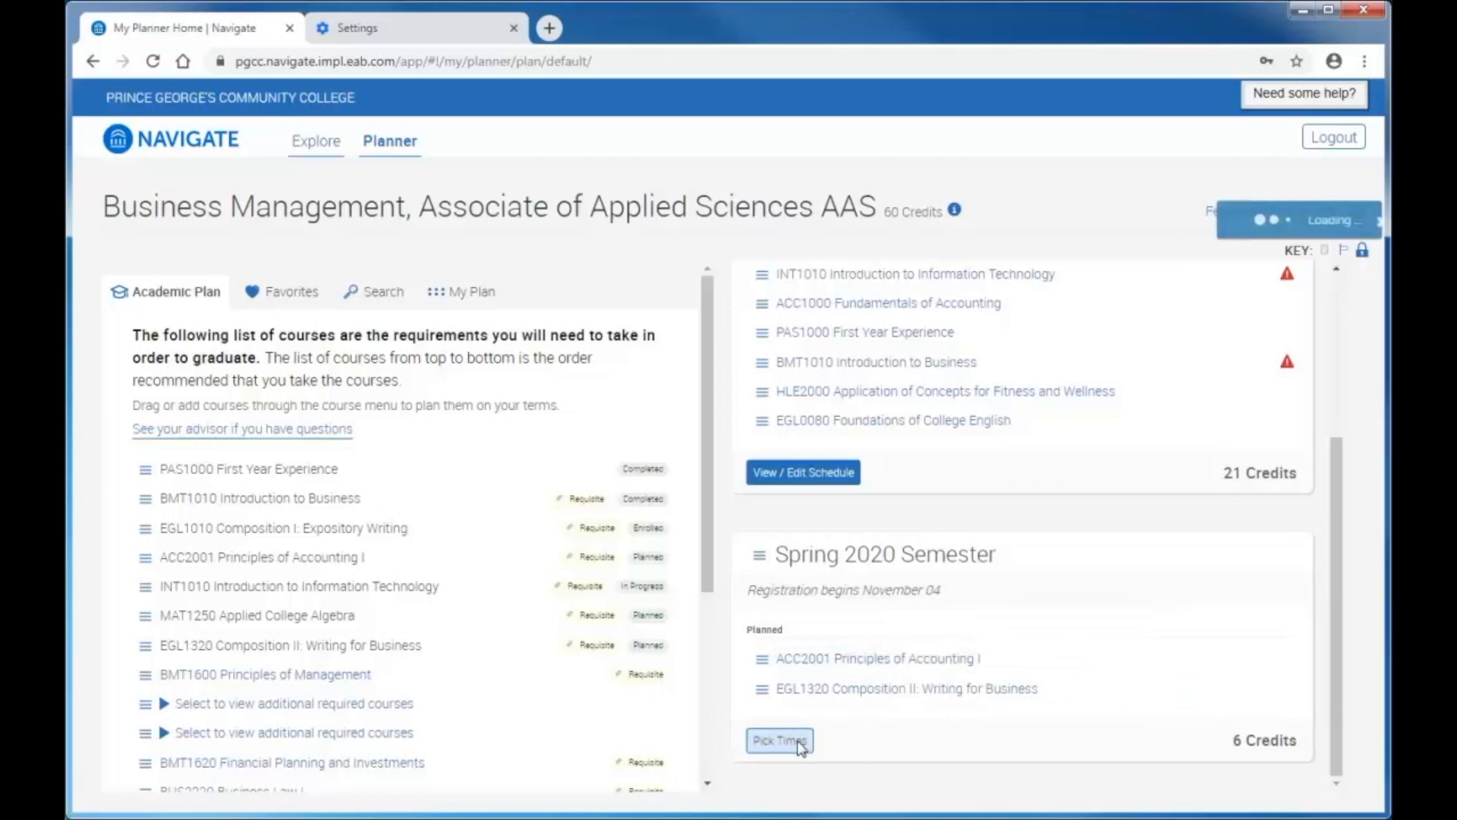
- Save preferences for PGCC at University Town Center with 10 job hours and 5 activity hours
{"action": "left_click", "coordinate": [778, 739]}
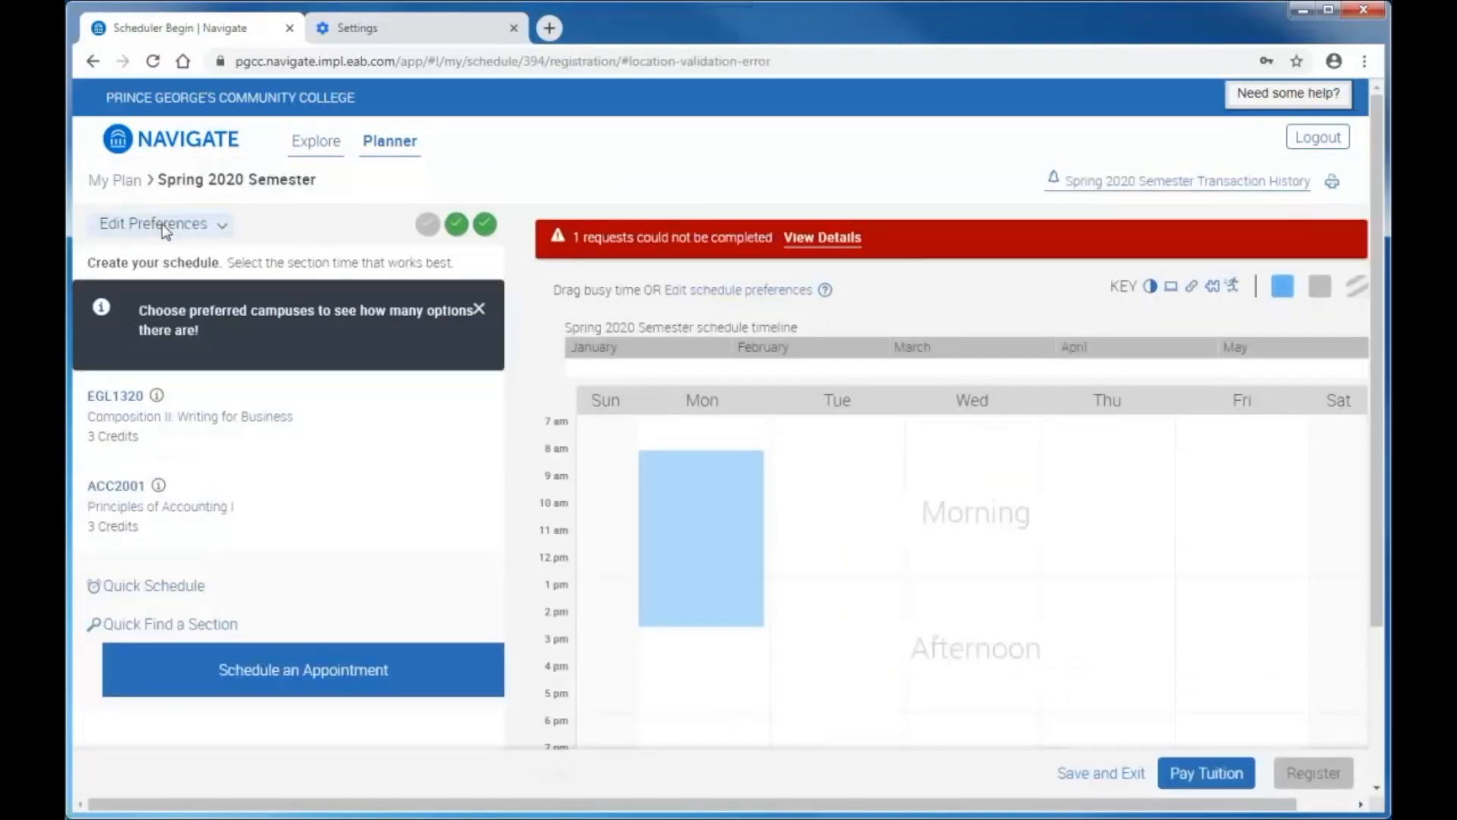
{"action": "left_click", "coordinate": [155, 223]}
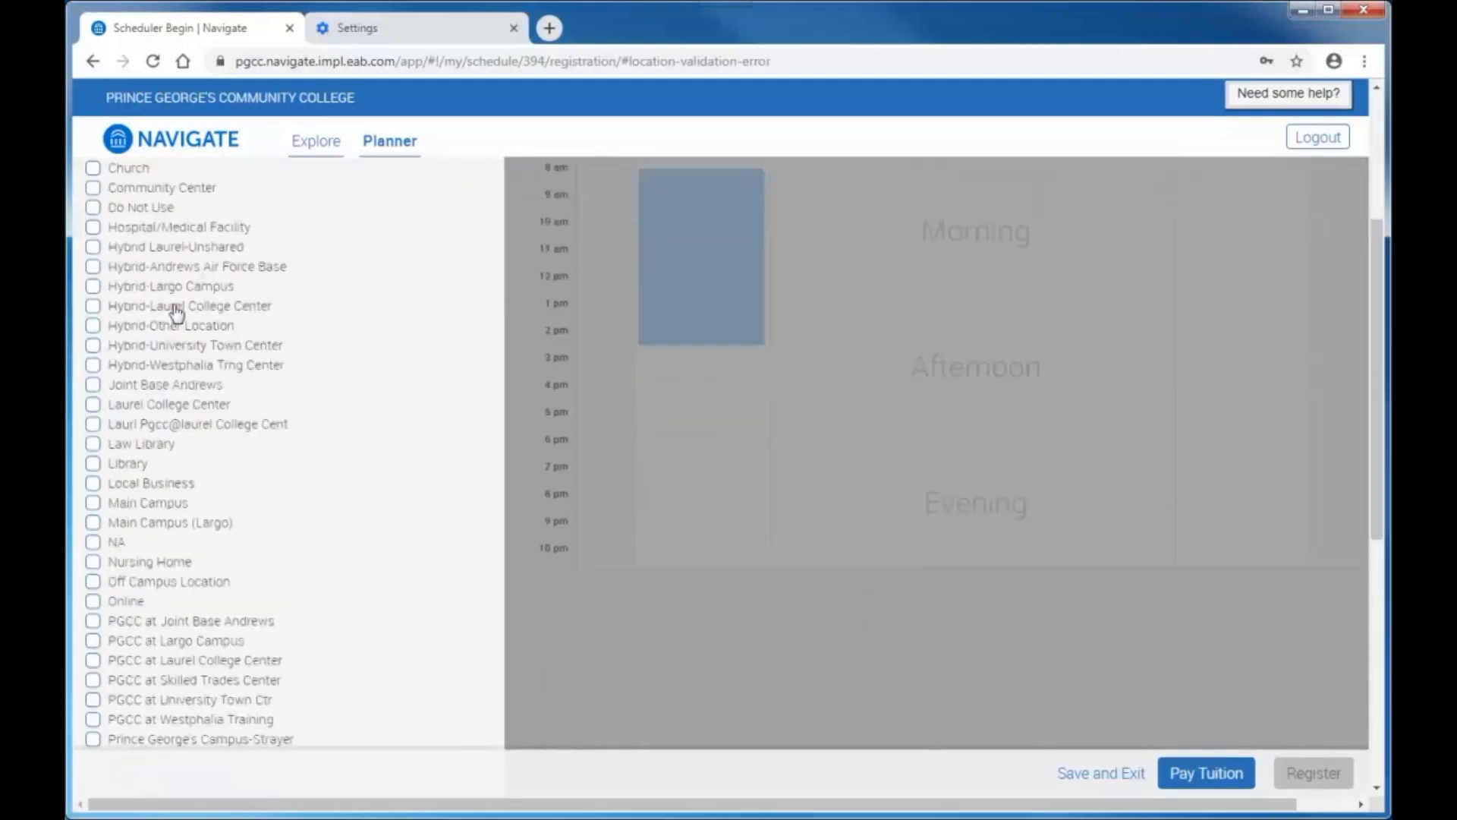
{"action": "scroll", "scroll_direction": "down", "scroll_amount": 3}
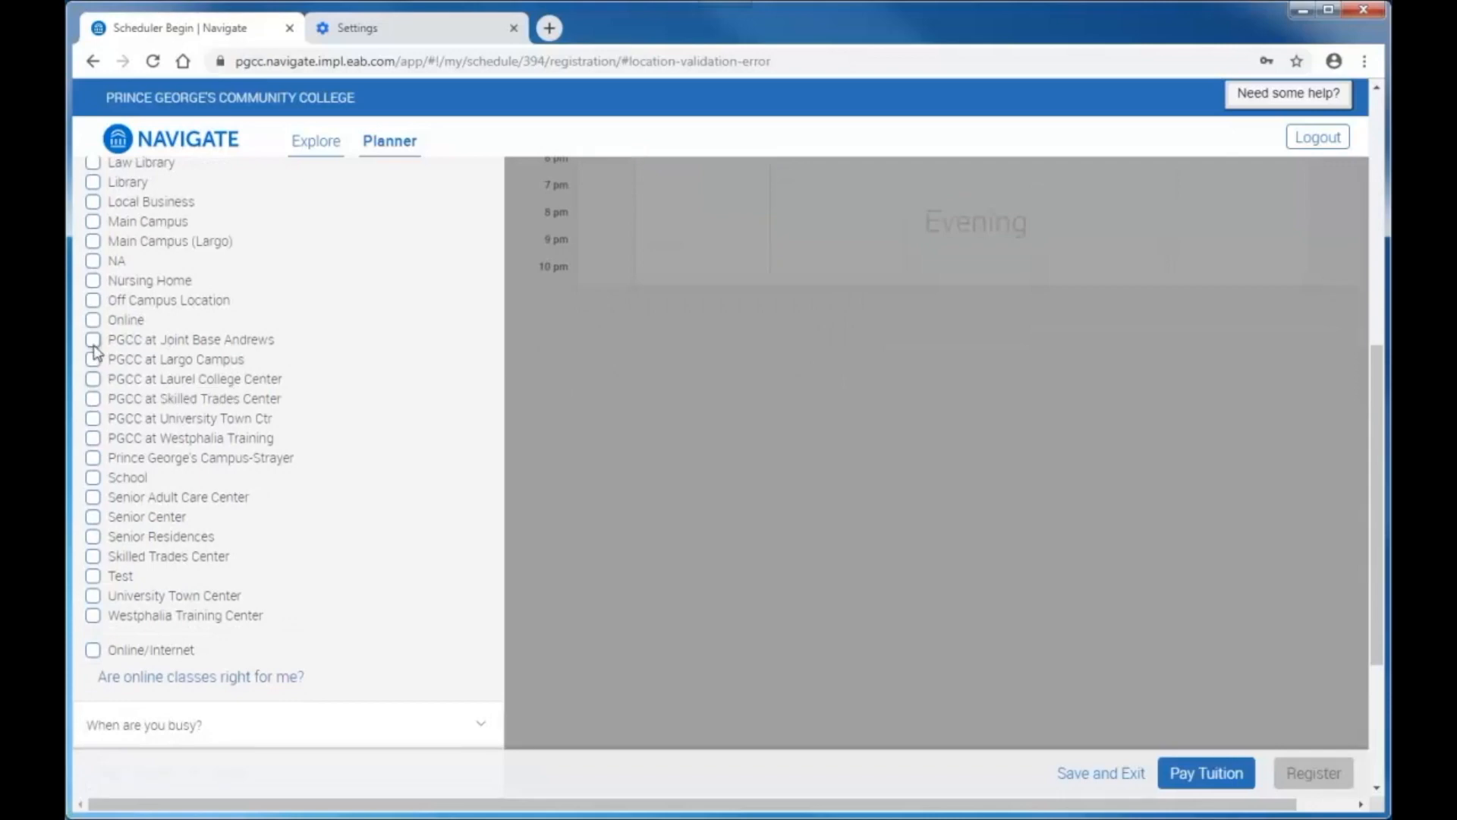
{"action": "left_click", "coordinate": [92, 419]}
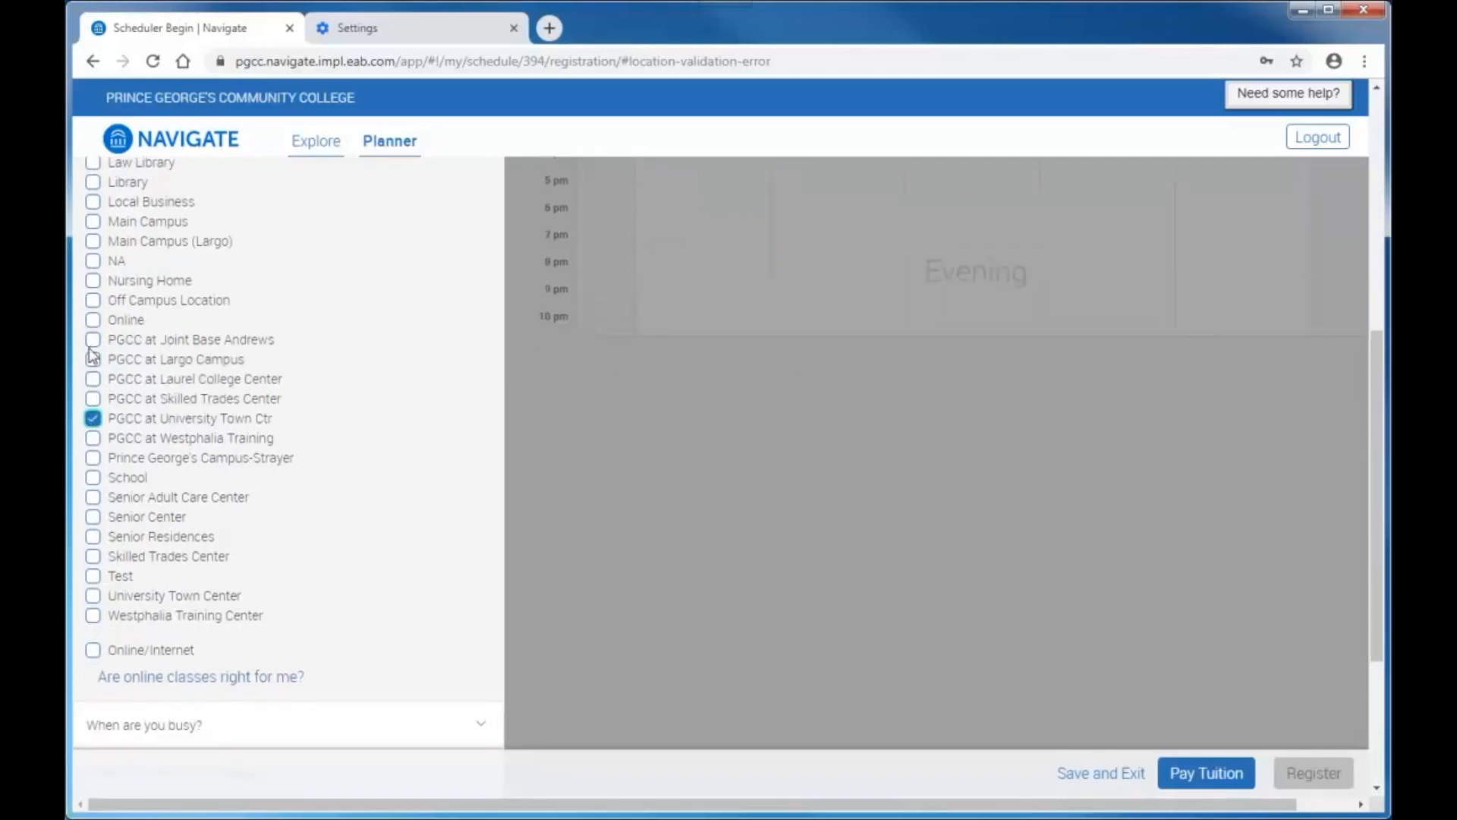
{"action": "scroll", "scroll_direction": "down", "scroll_amount": 3}
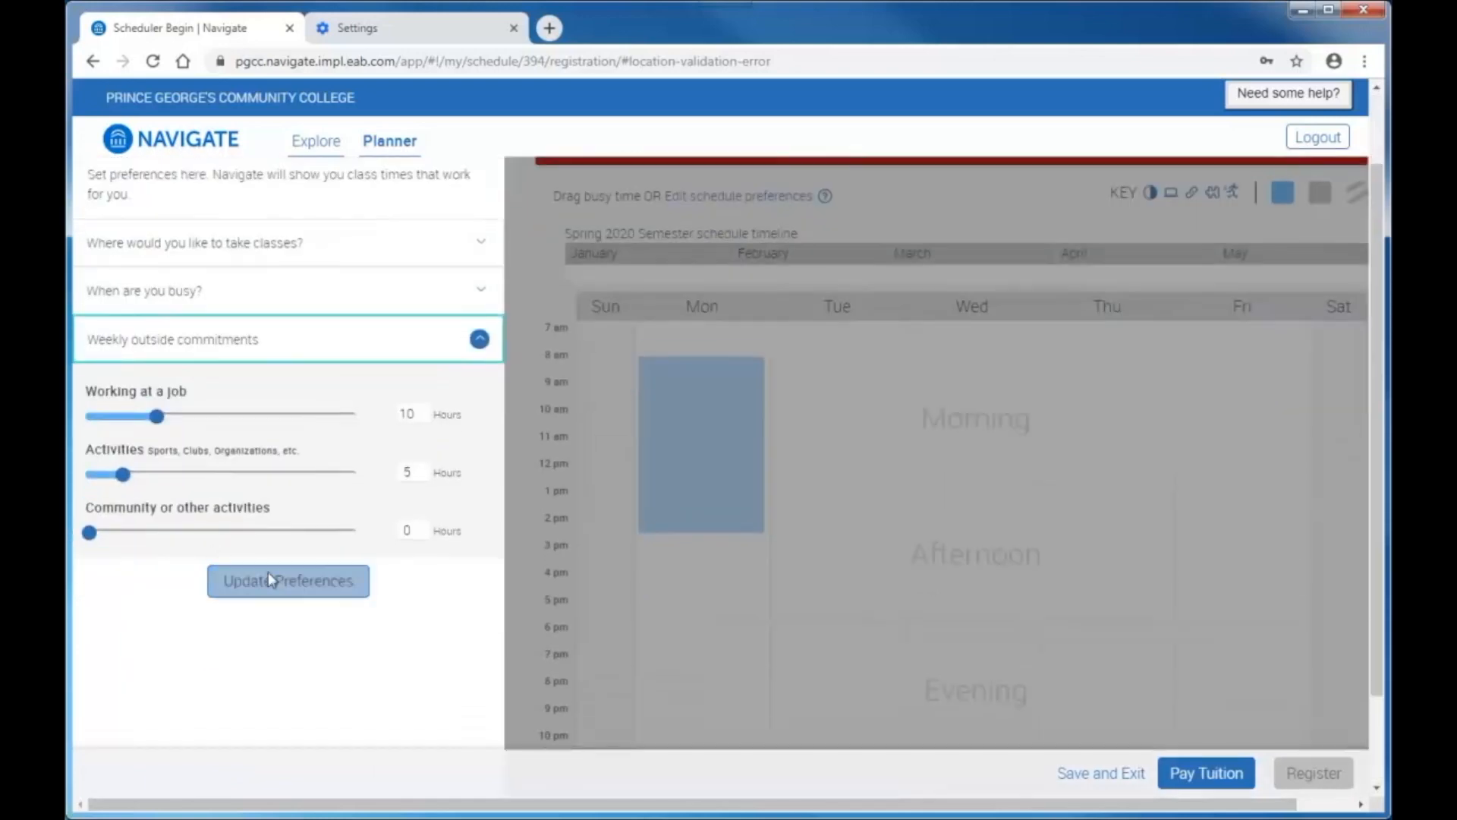
{"action": "left_click", "coordinate": [289, 580]}
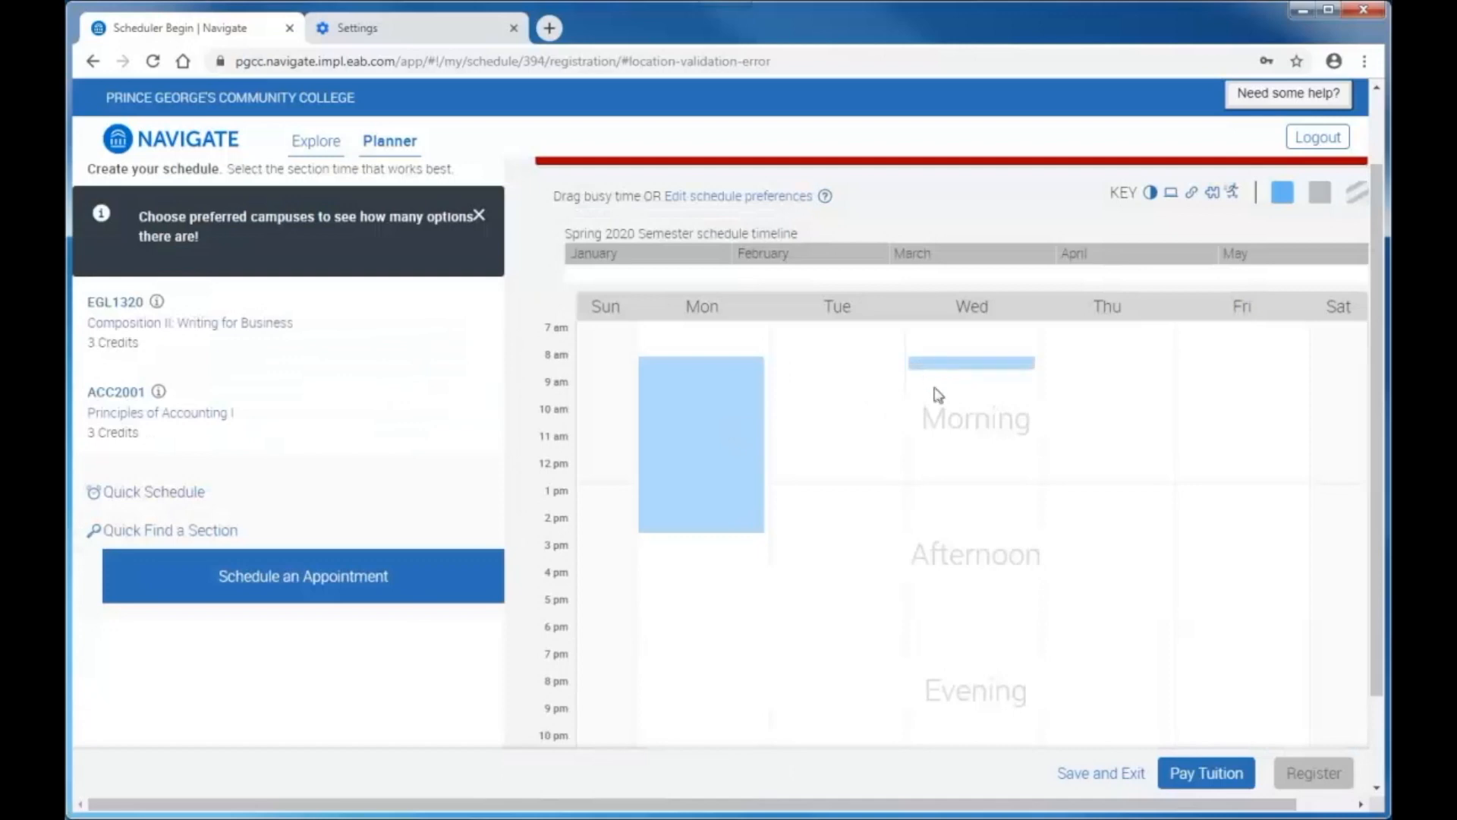
- Block out Wednesday roughly 8 am to 2 pm as busy time on the calendar
{"action": "left_click_drag", "start_coordinate": [972, 381], "coordinate": [972, 534]}
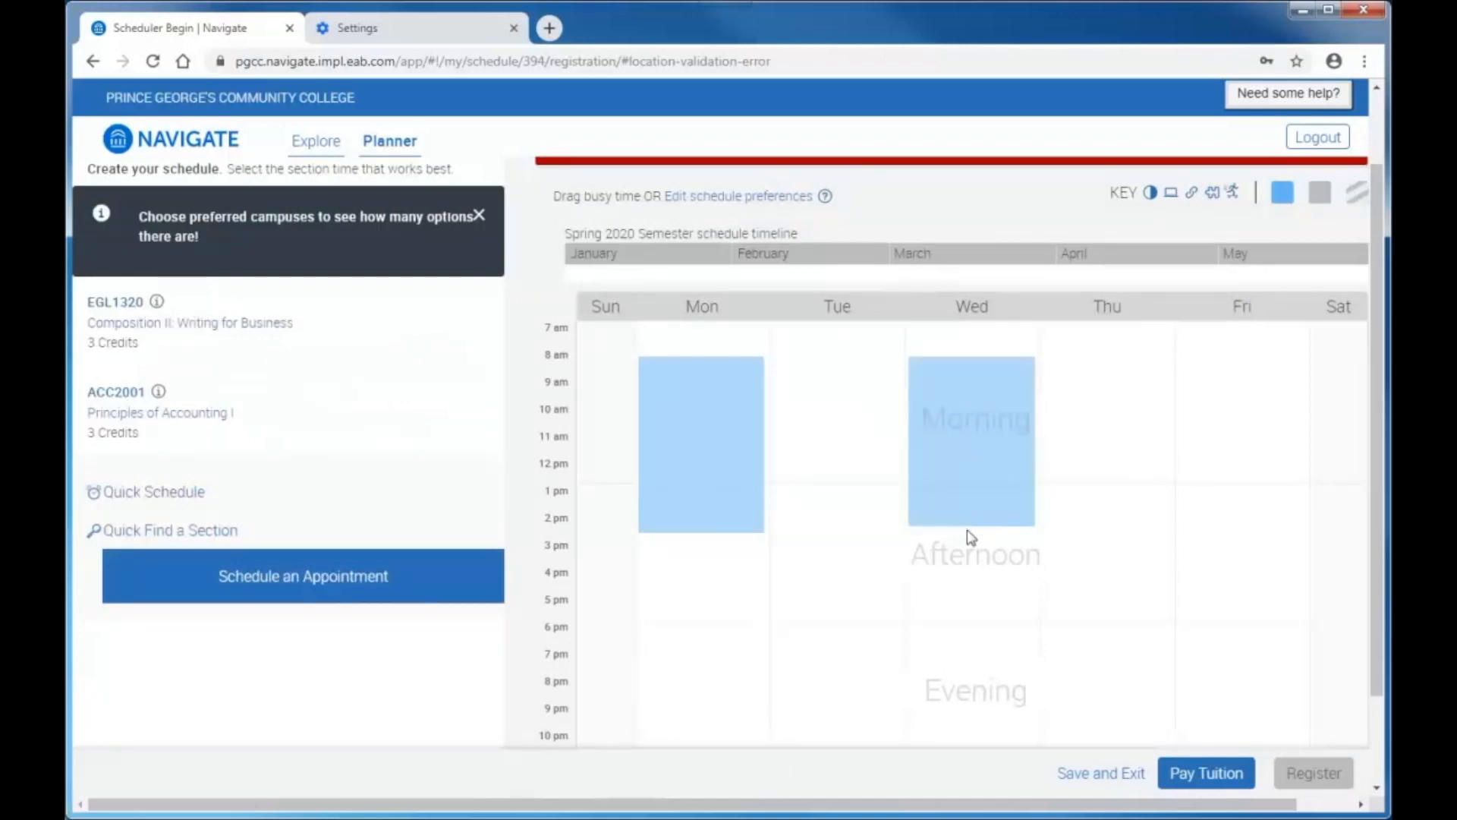
{"action": "mouse_move", "coordinate": [859, 538]}
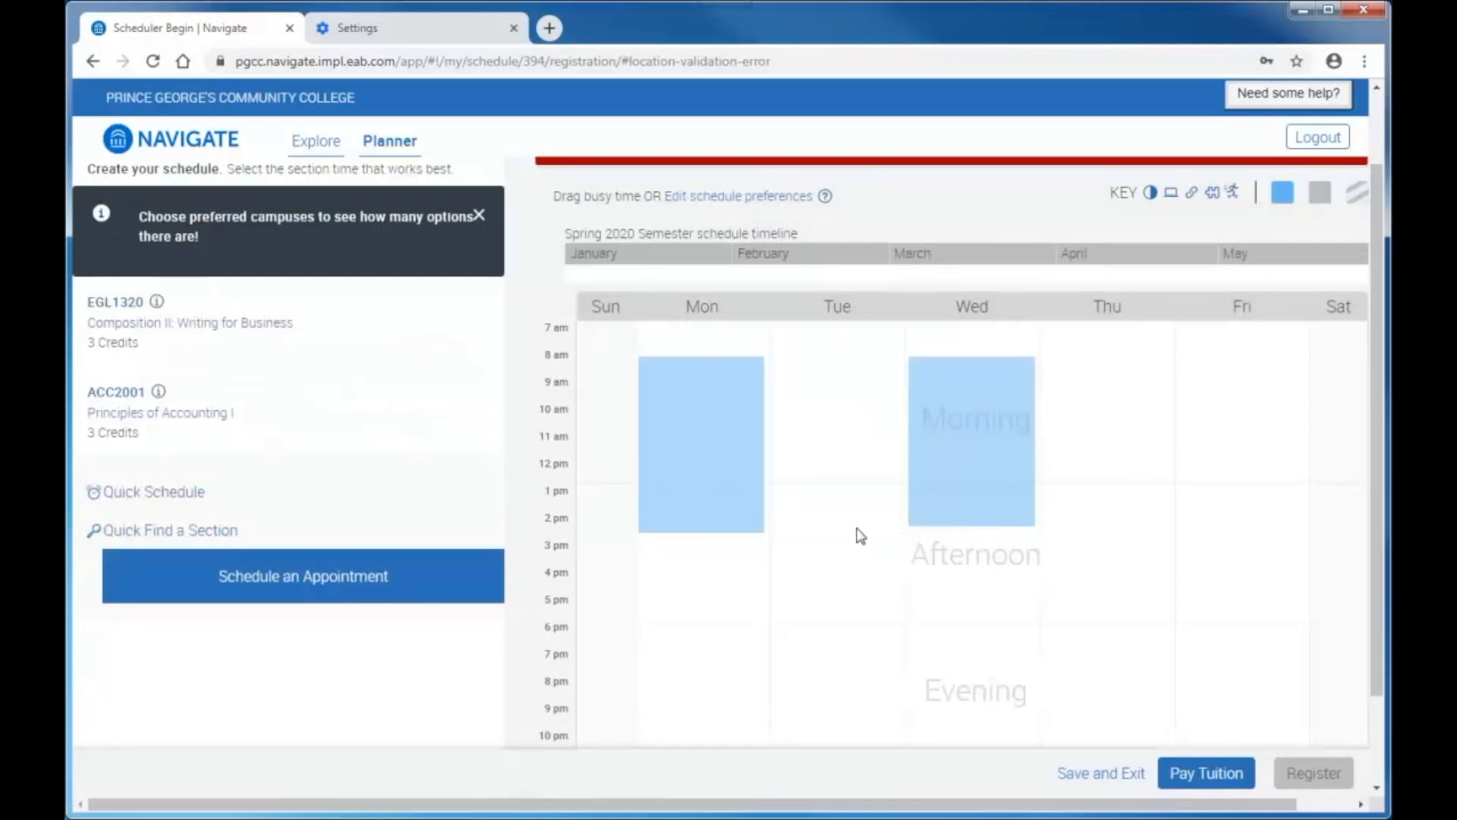
{"action": "mouse_move", "coordinate": [715, 619]}
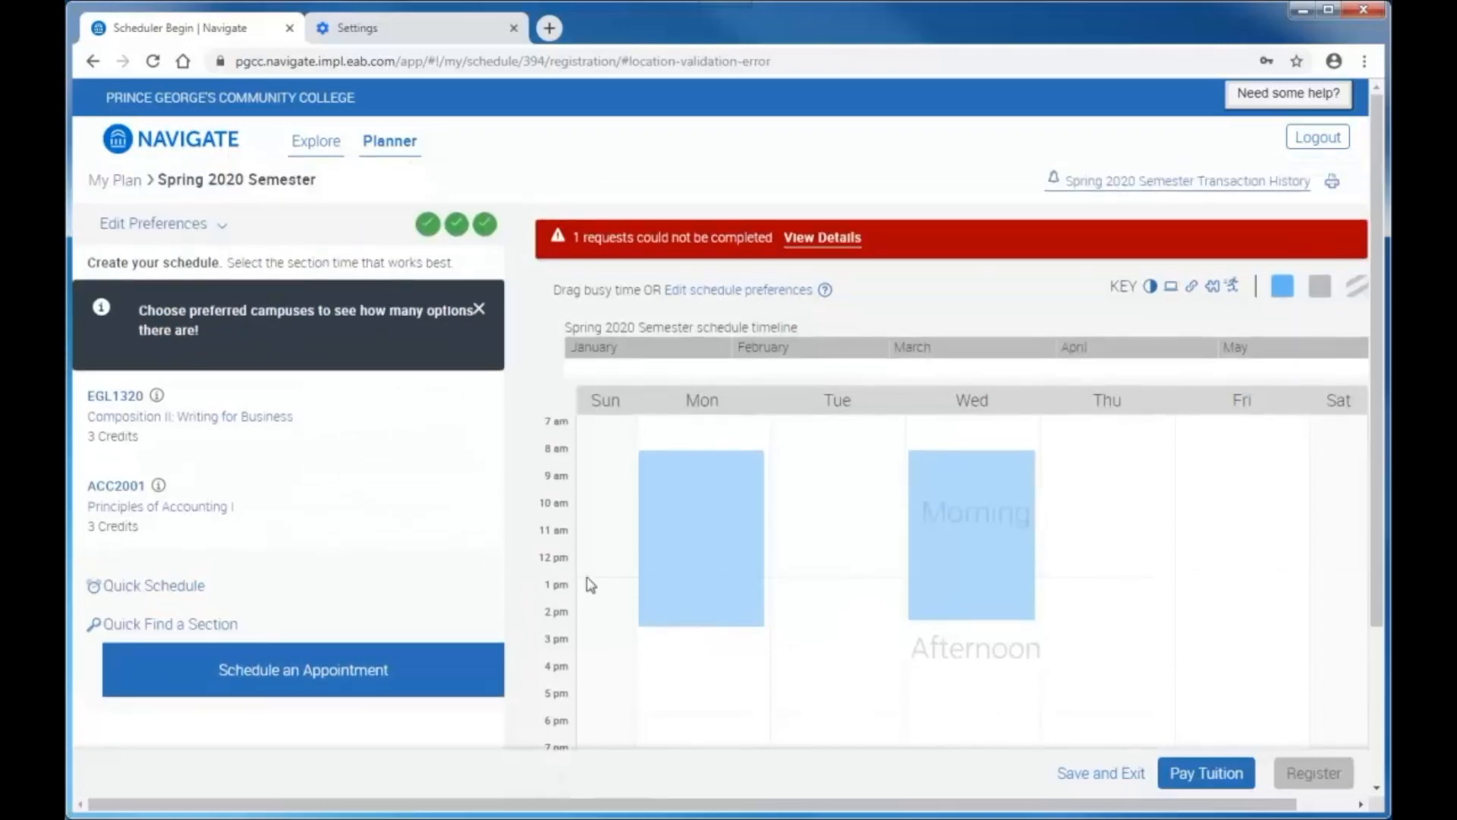
{"action": "mouse_move", "coordinate": [569, 502]}
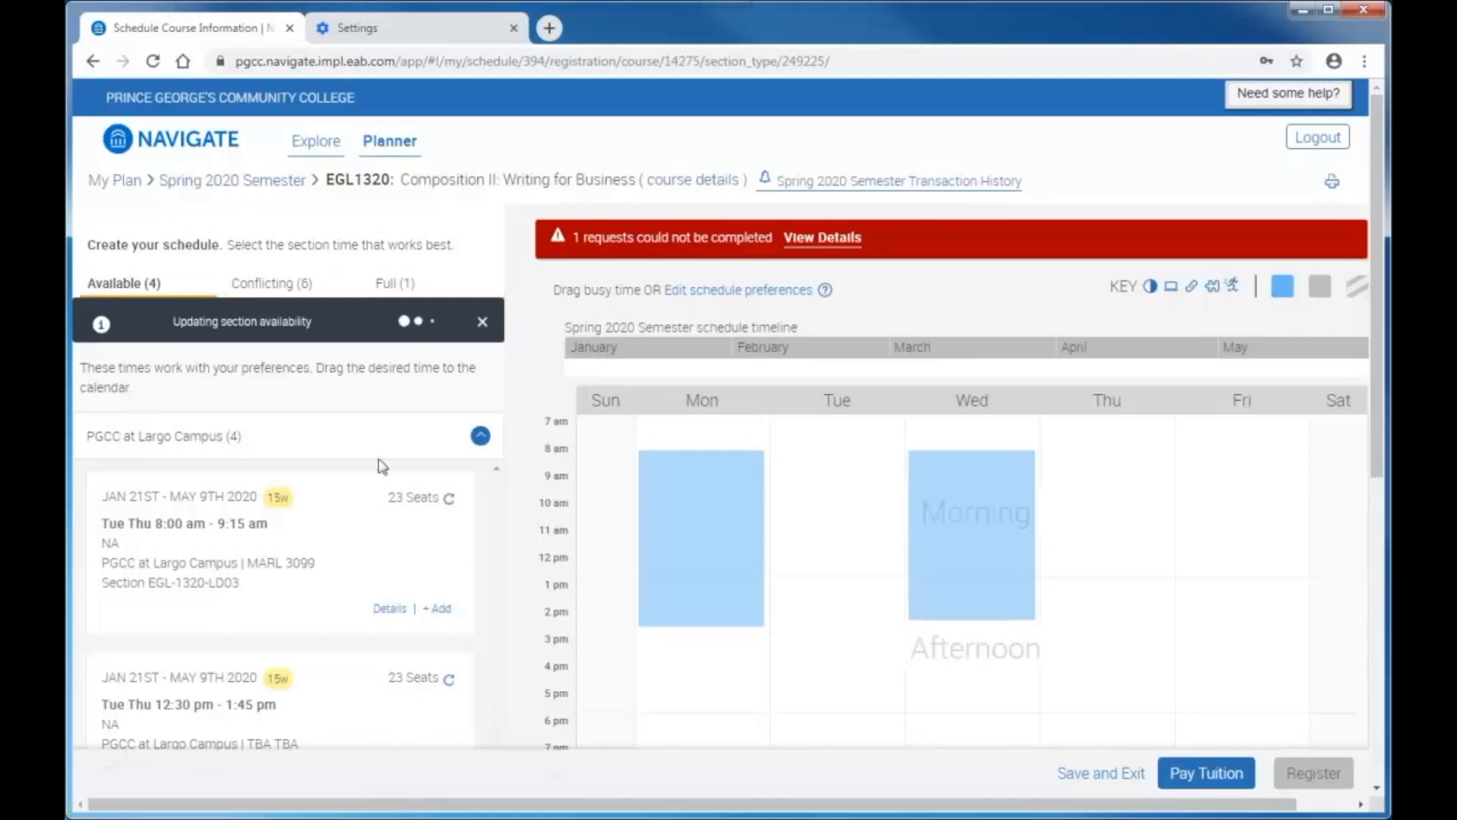
- Scroll the available EGL1320 sections that fit the saved preferences
{"action": "scroll", "scroll_direction": "down", "scroll_amount": 3}
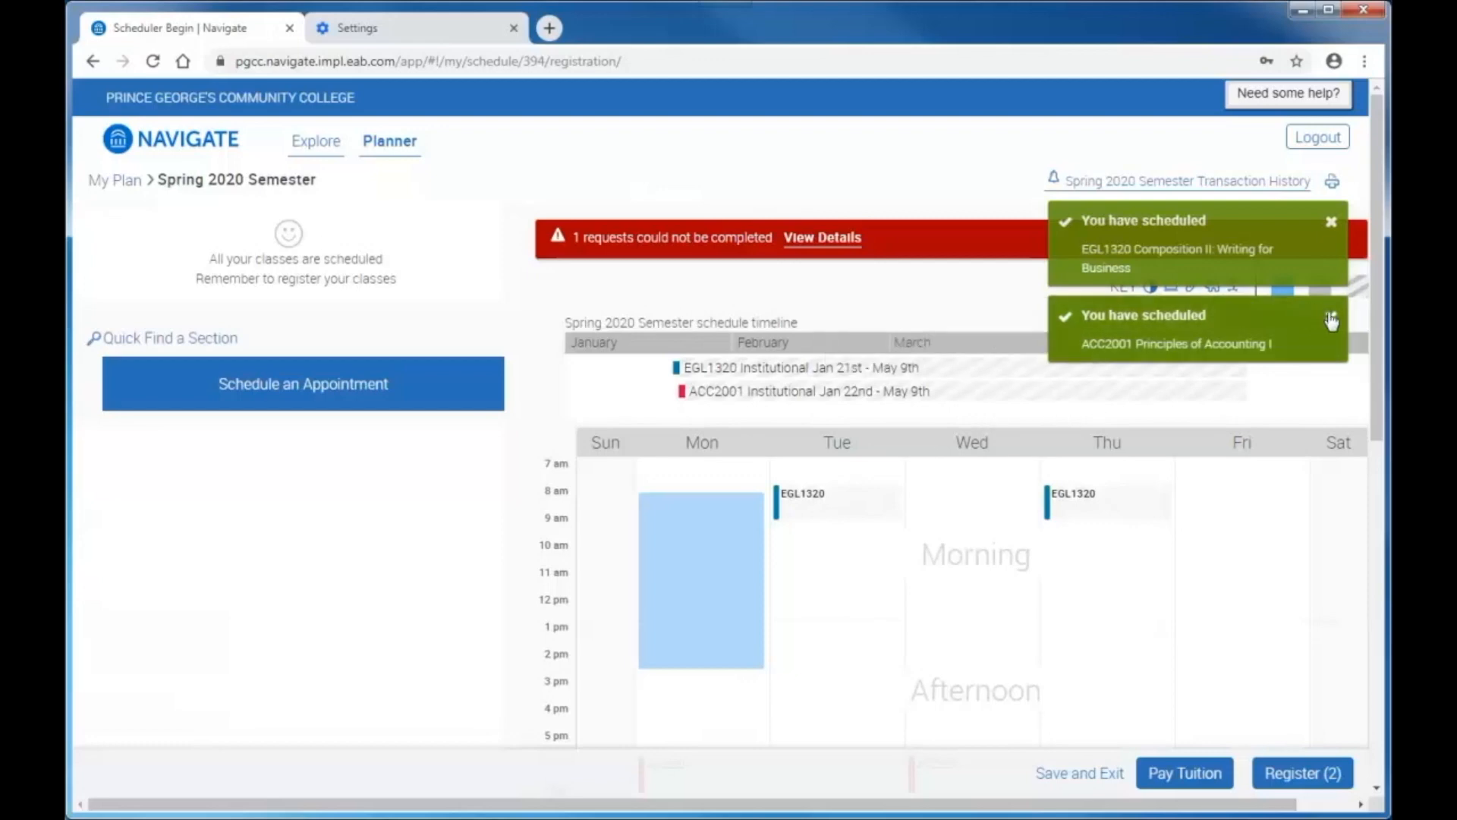
- Dismiss the scheduling notice and review EGL1320 Tue/Thu 8:00 am and ACC2001 Mon/Wed 6:00 pm
{"action": "left_click", "coordinate": [1283, 287]}
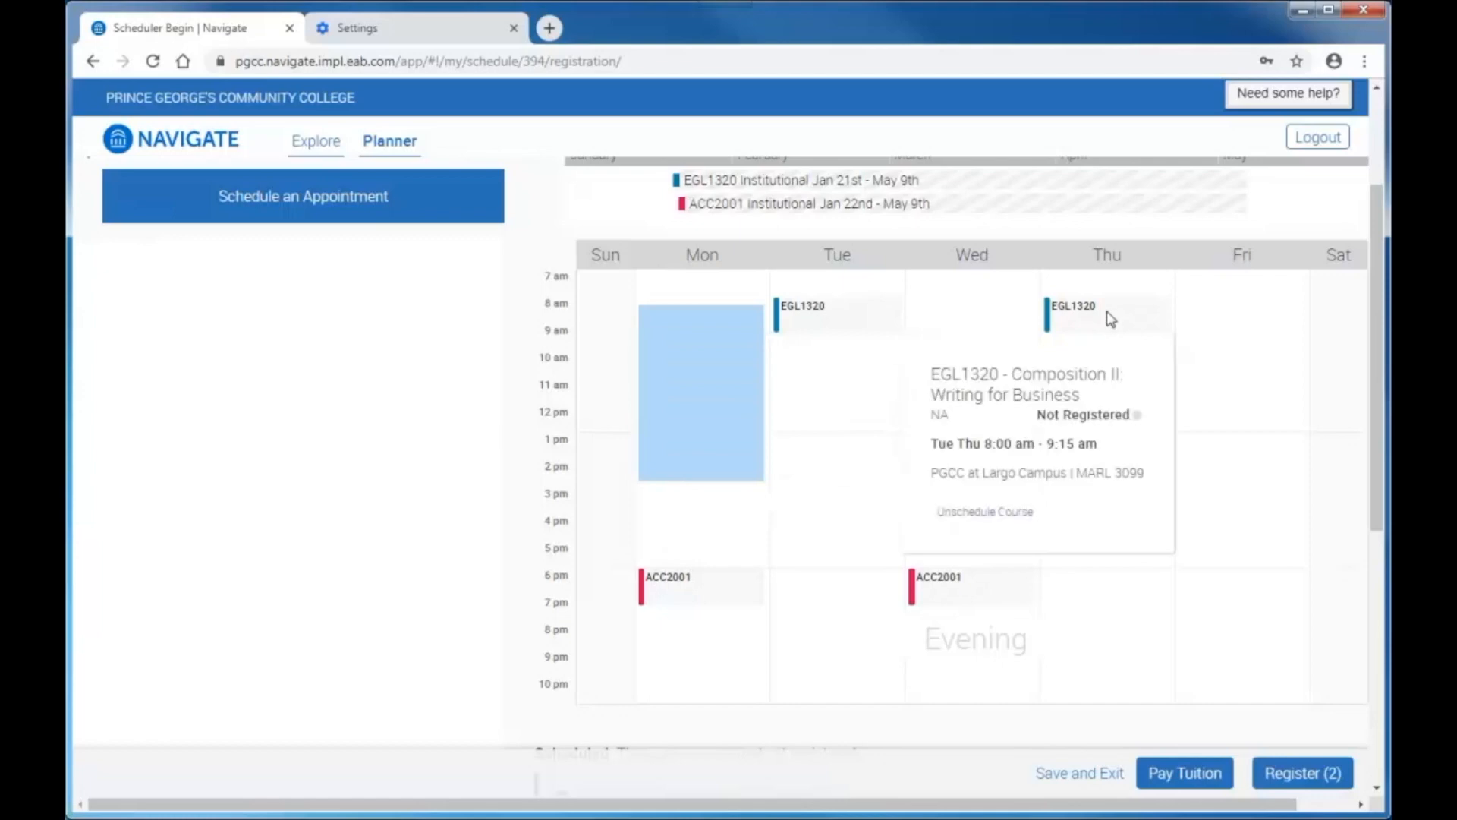
{"action": "scroll", "scroll_direction": "down", "scroll_amount": 3}
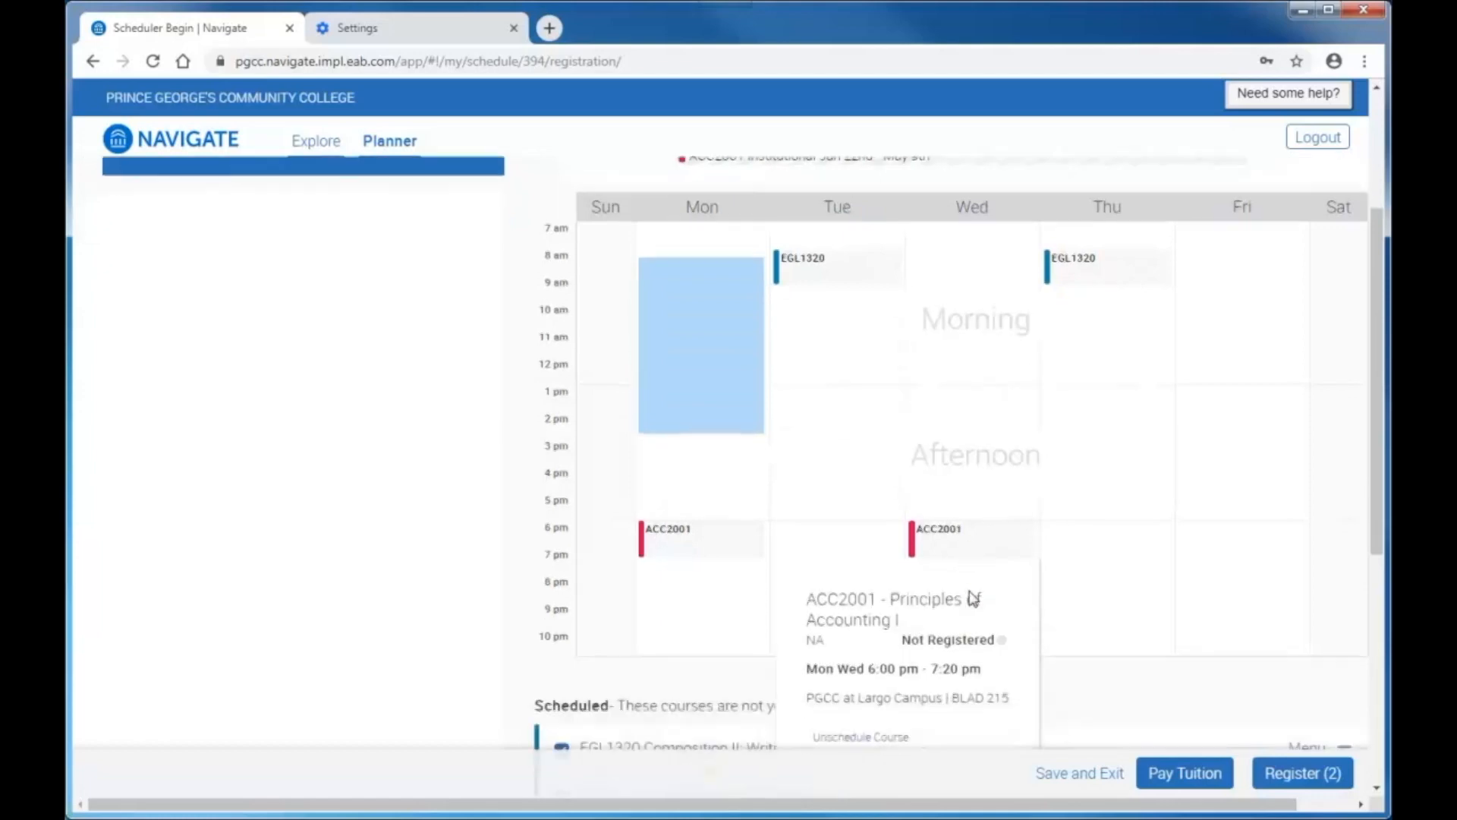
{"action": "scroll", "scroll_direction": "down", "scroll_amount": 3}
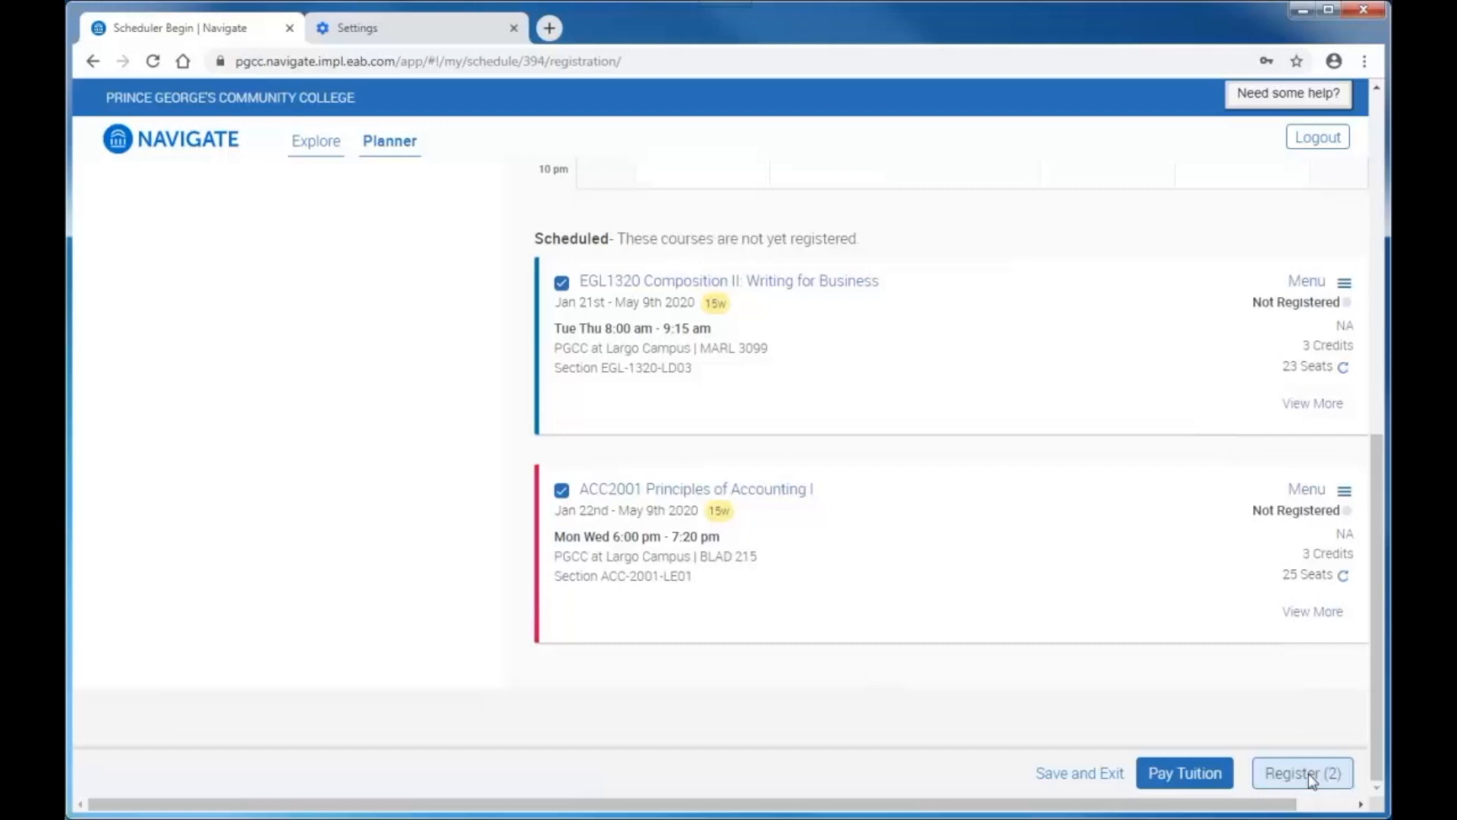
{"action": "mouse_move", "coordinate": [1308, 780]}
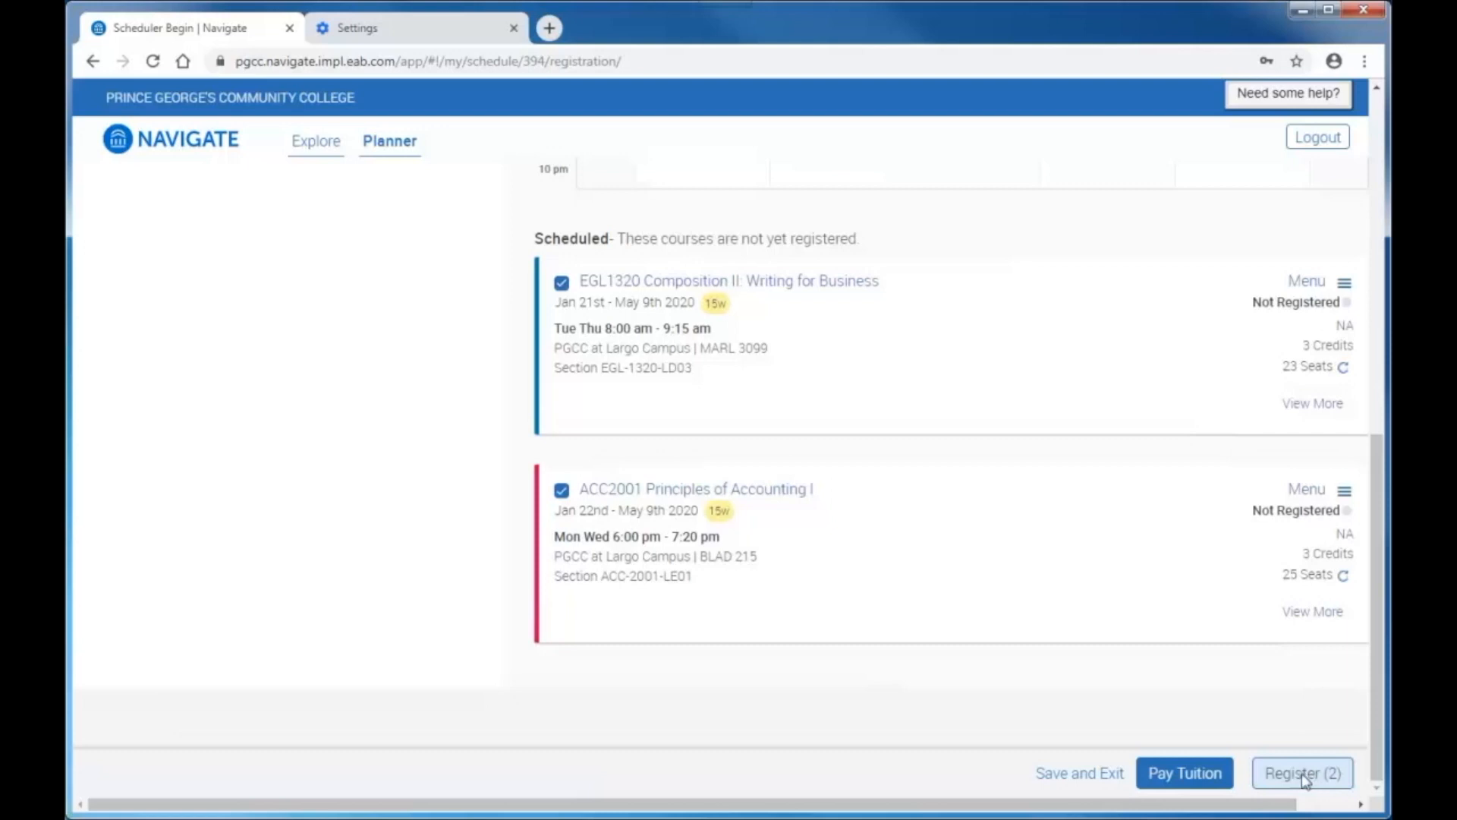
{"action": "mouse_move", "coordinate": [1184, 773]}
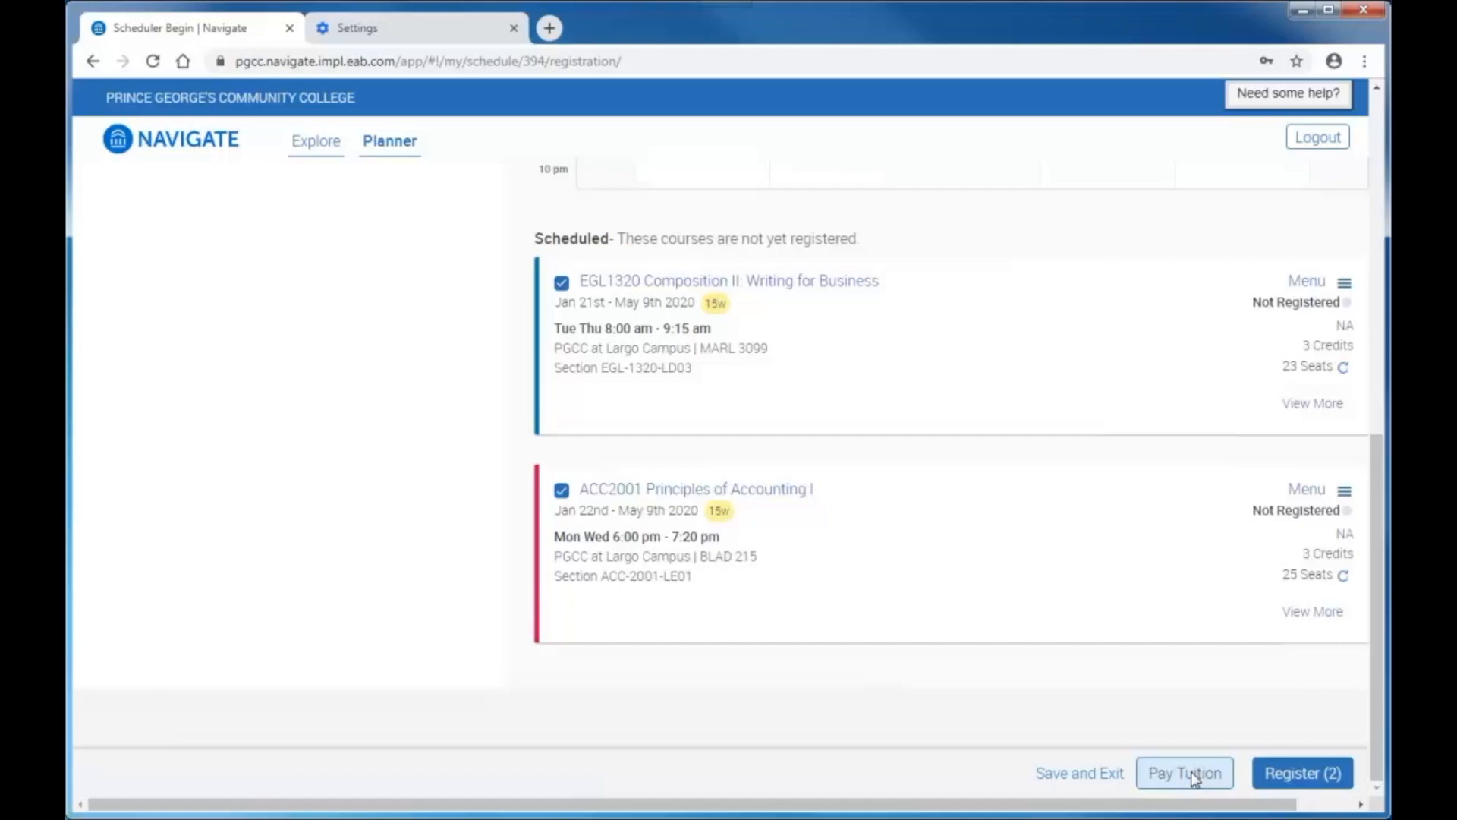
{"action": "mouse_move", "coordinate": [1190, 775]}
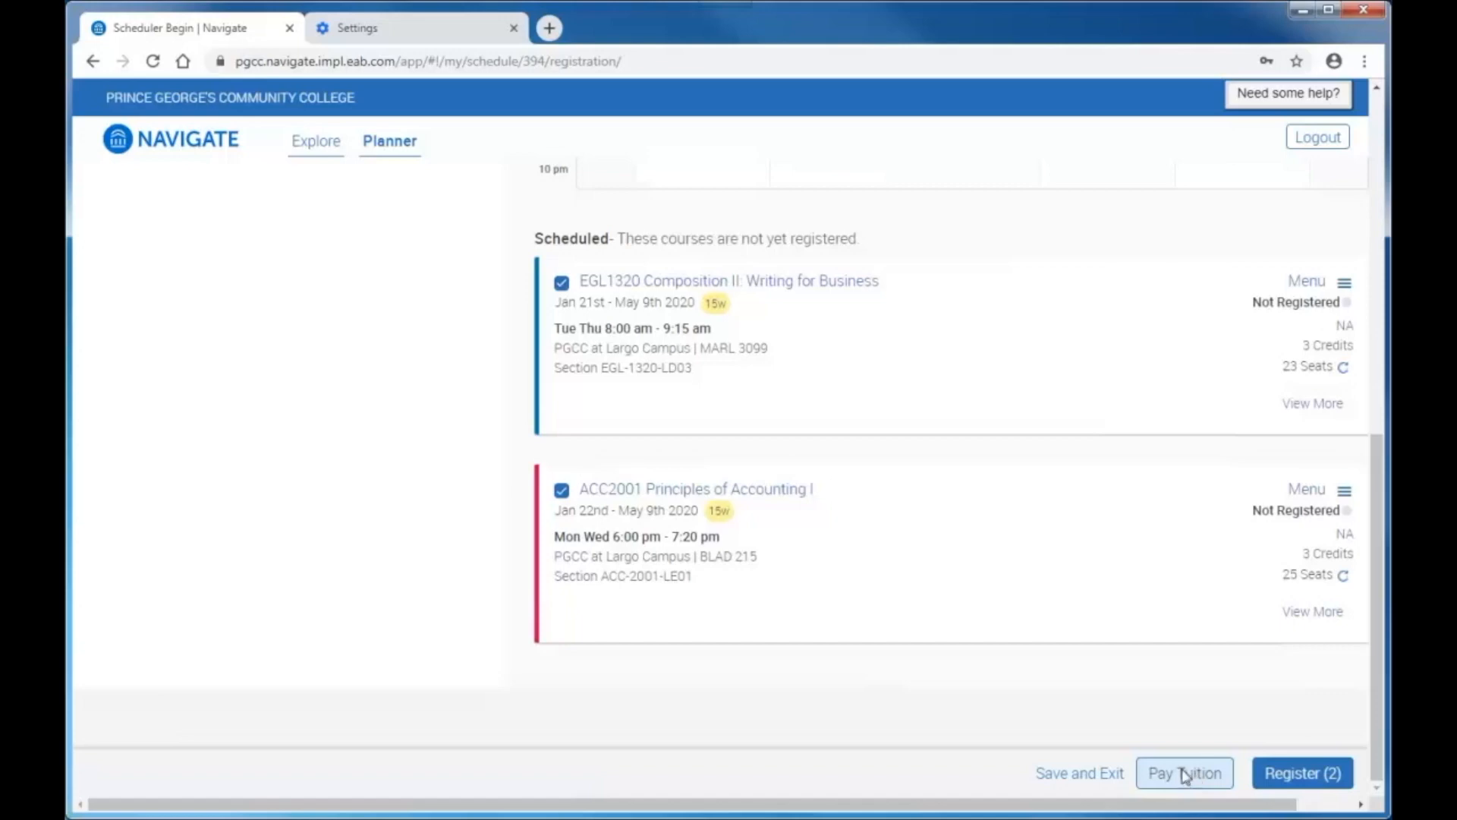
{"action": "left_click", "coordinate": [1301, 772]}
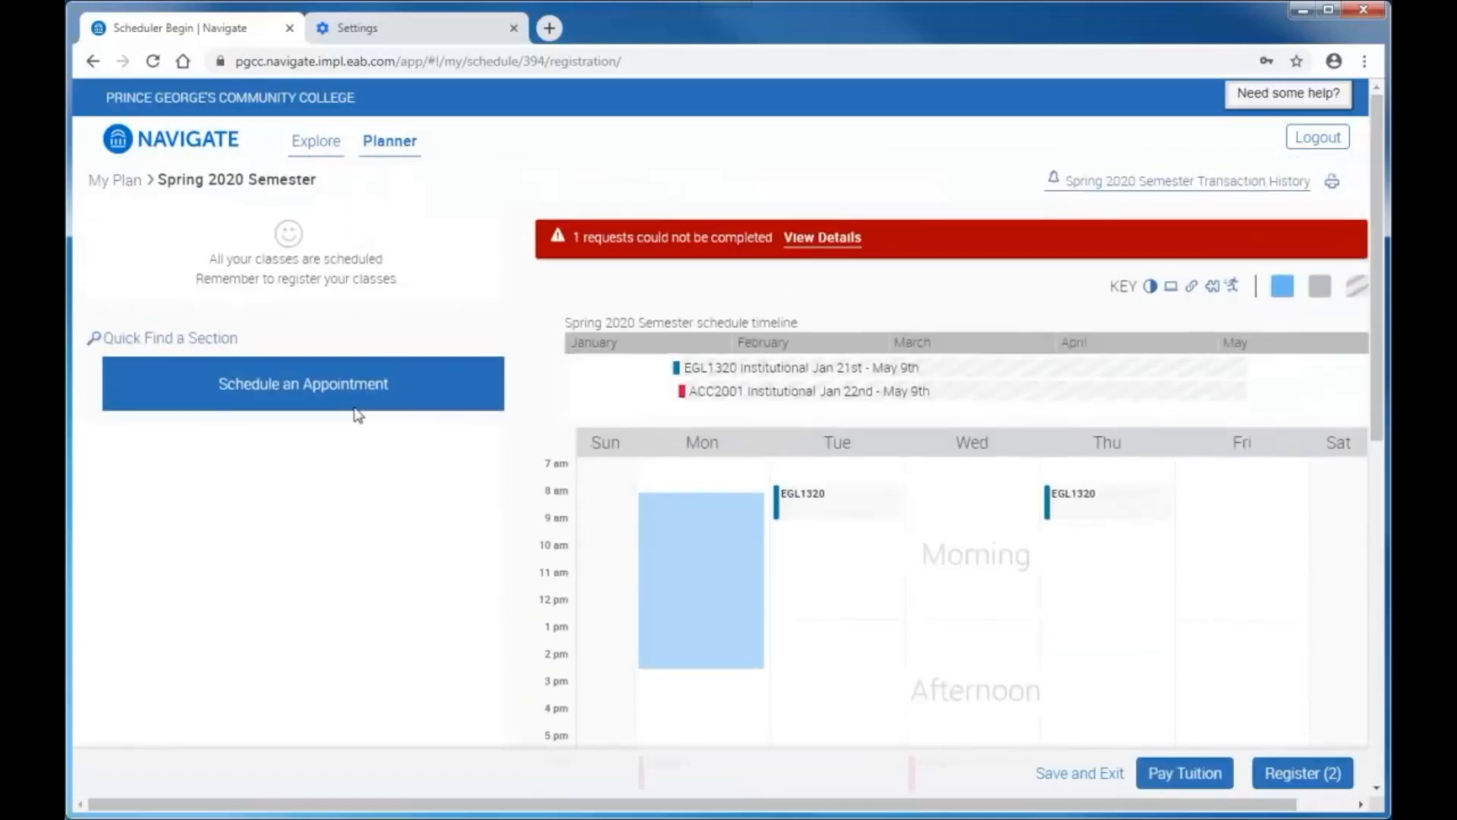
{"action": "mouse_move", "coordinate": [304, 382]}
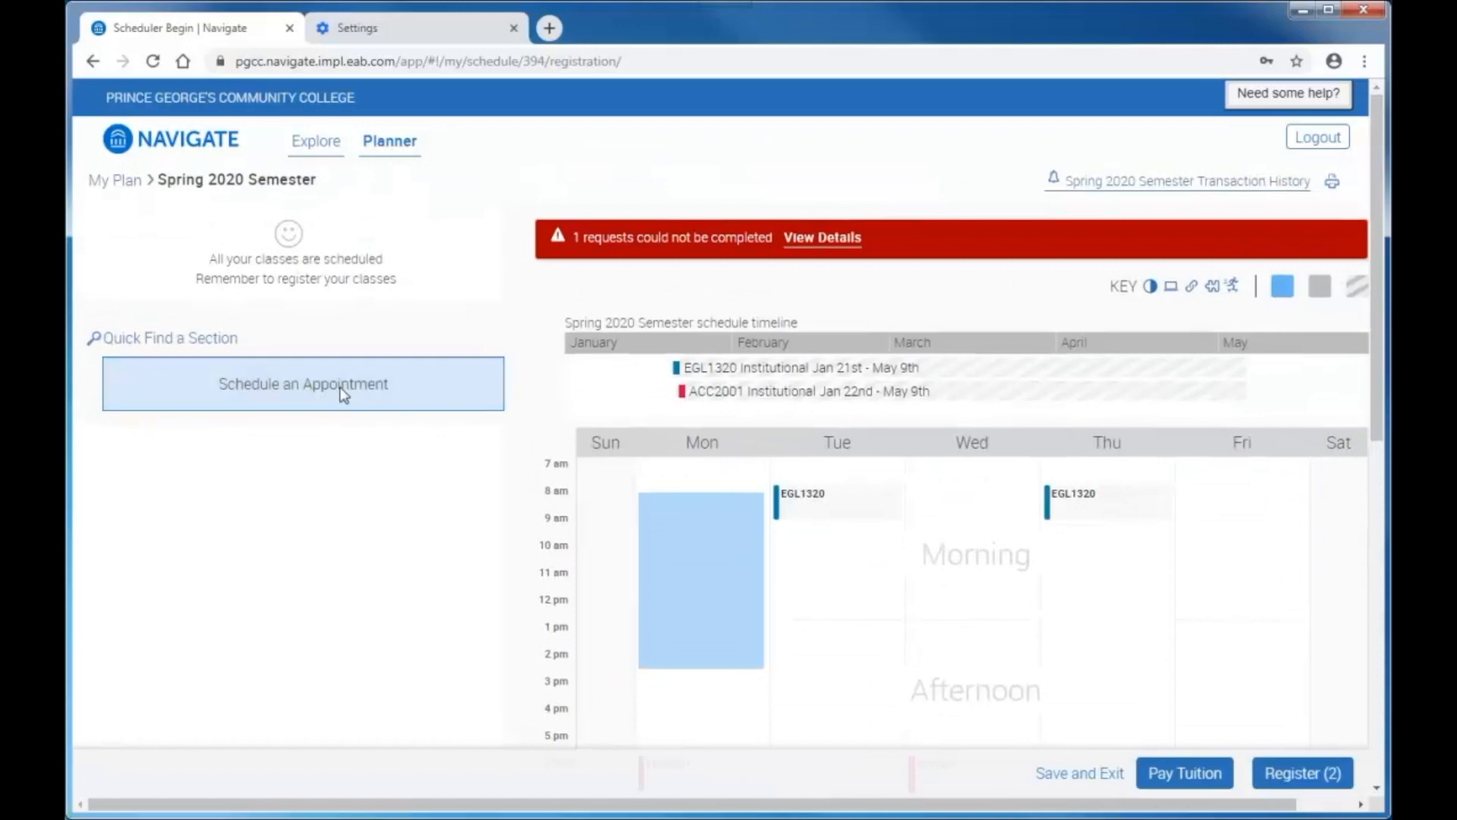